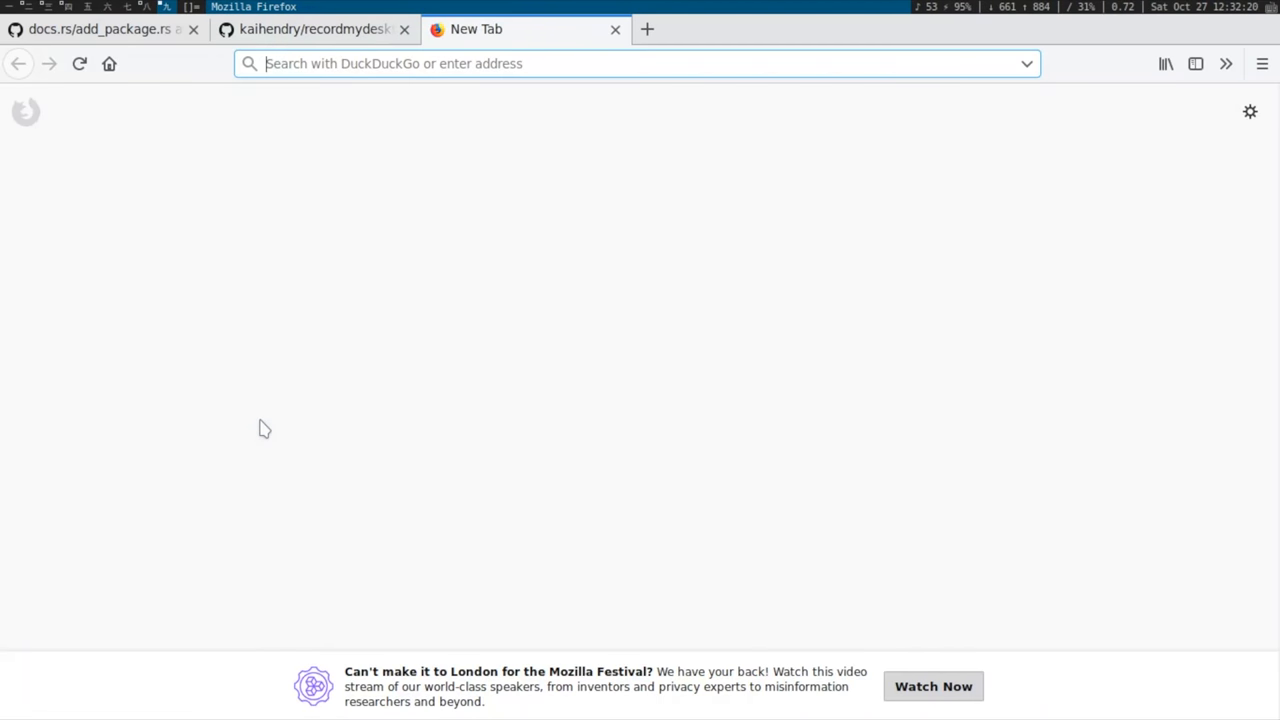
Load git.pickfire.tk, enter the dwms repo and scroll through dwmstatus.c.
text(git.pickfire.tk/)
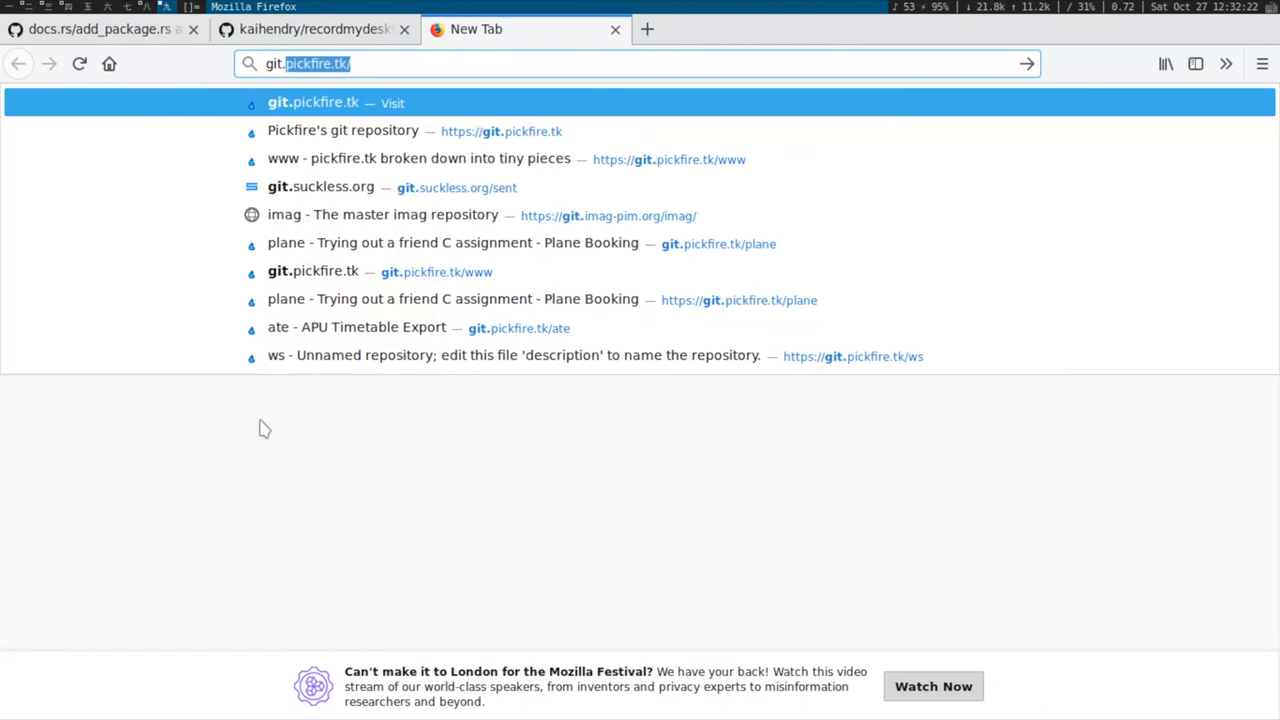
text(dwms/tree/dwmstatus.c)
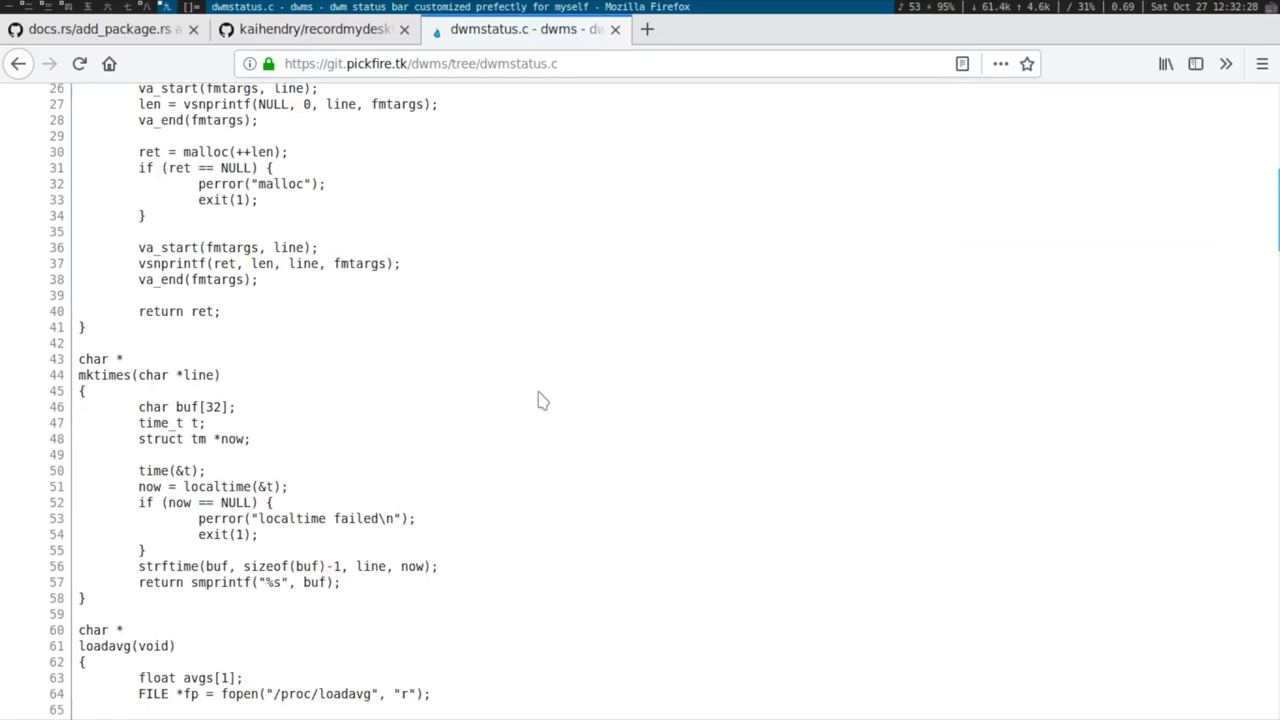
scroll(down, 3)
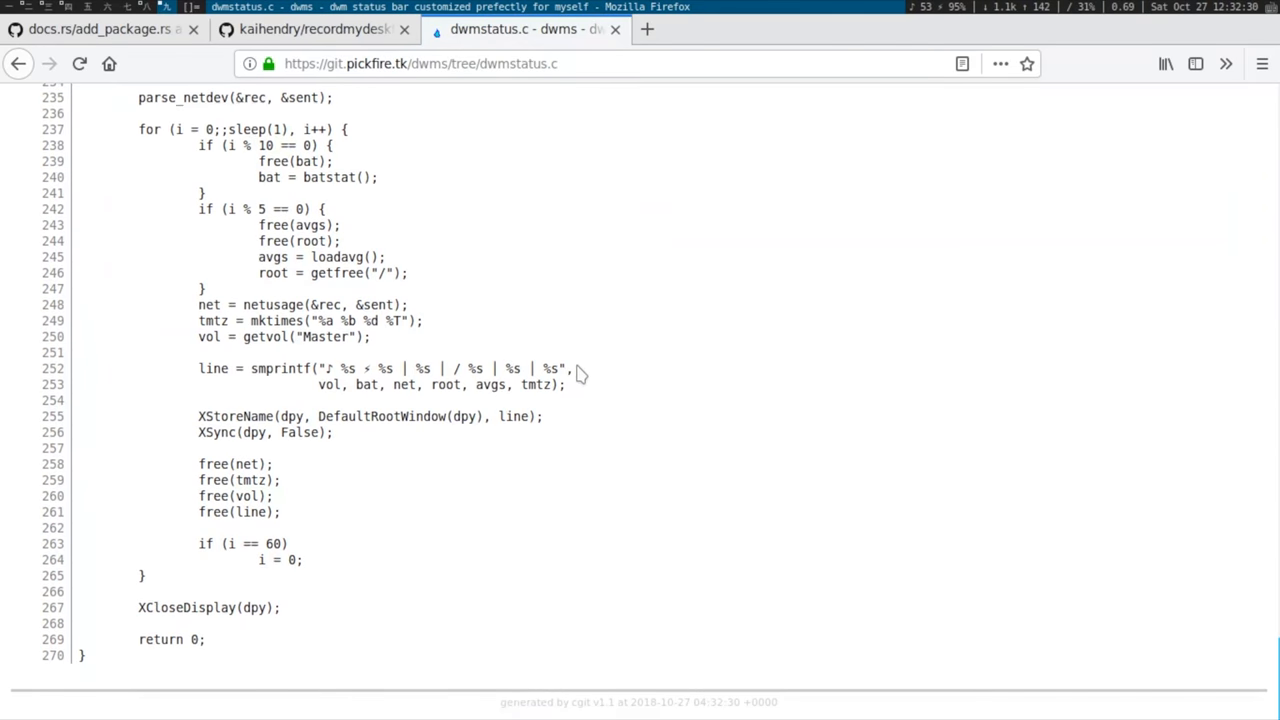
scroll(up, 3)
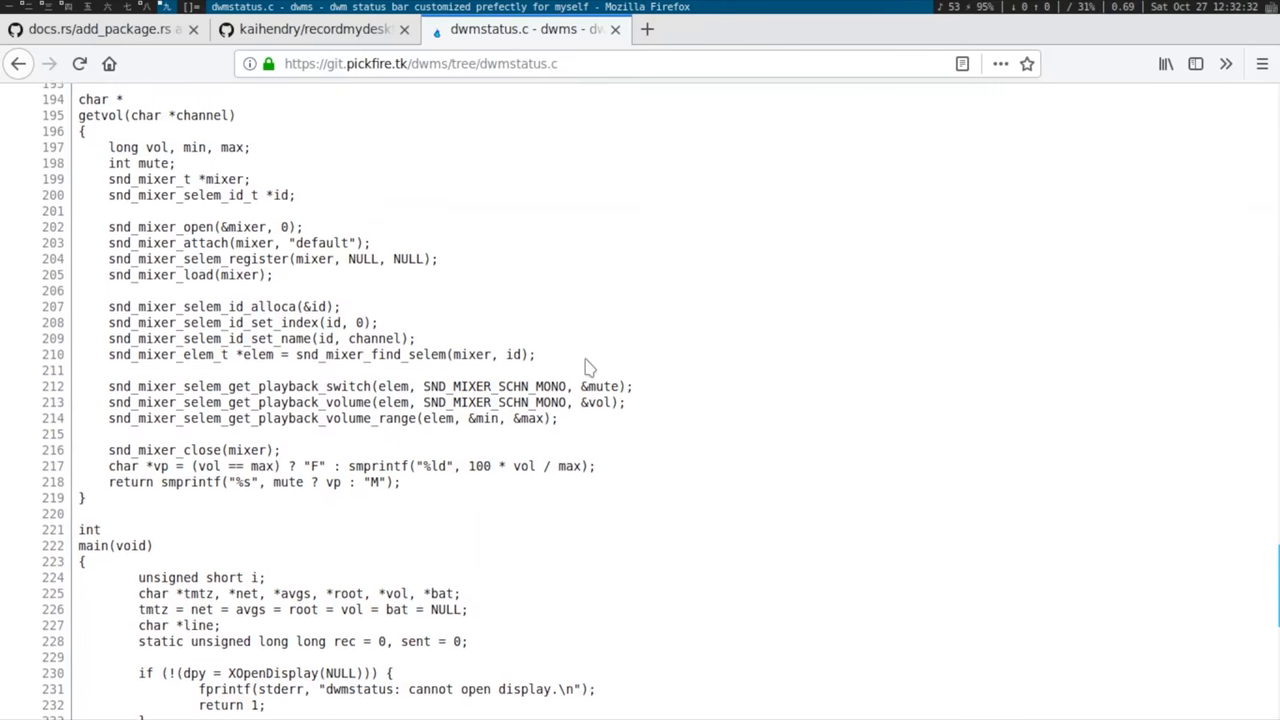
scroll(up, 3)
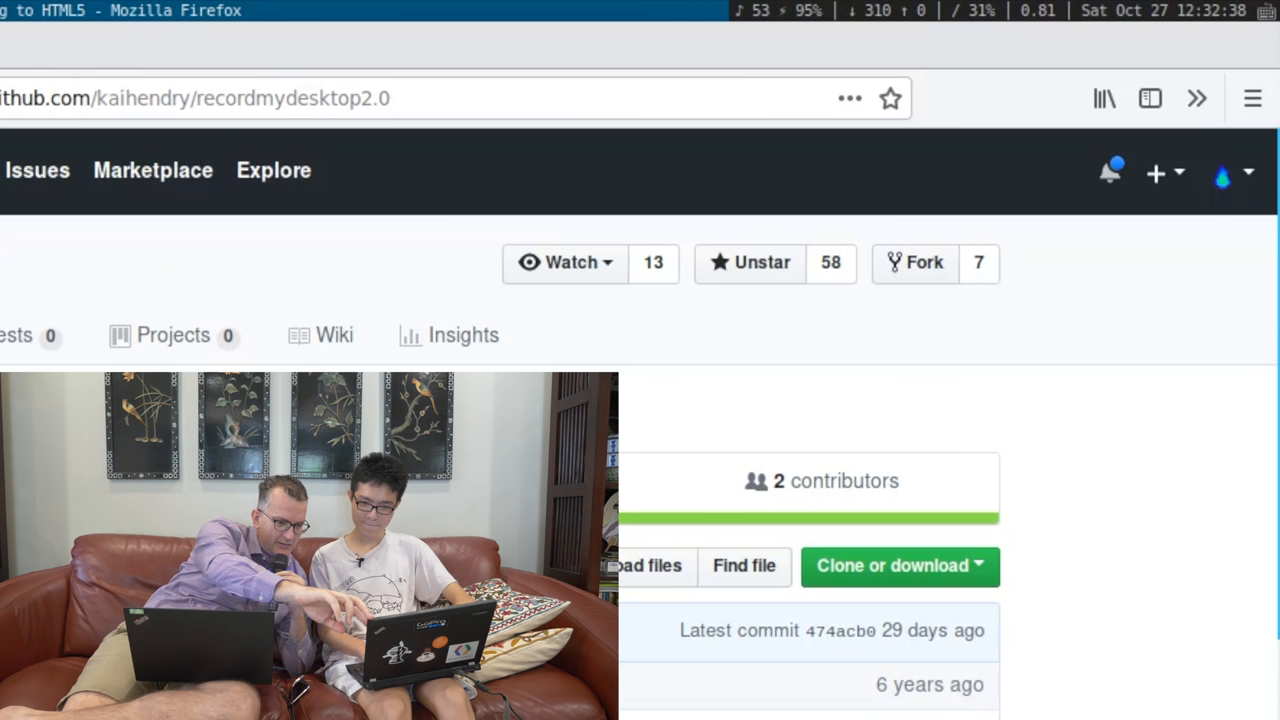
mouse_move(1194, 37)
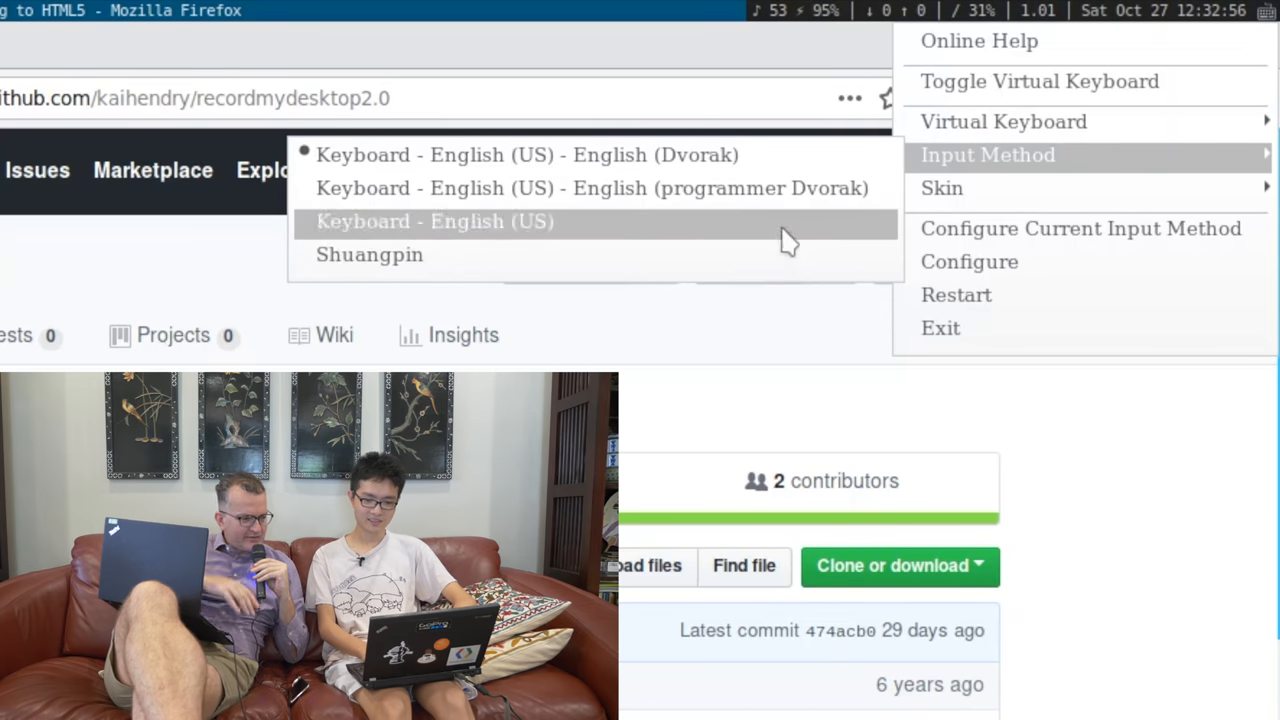
mouse_move(1015, 72)
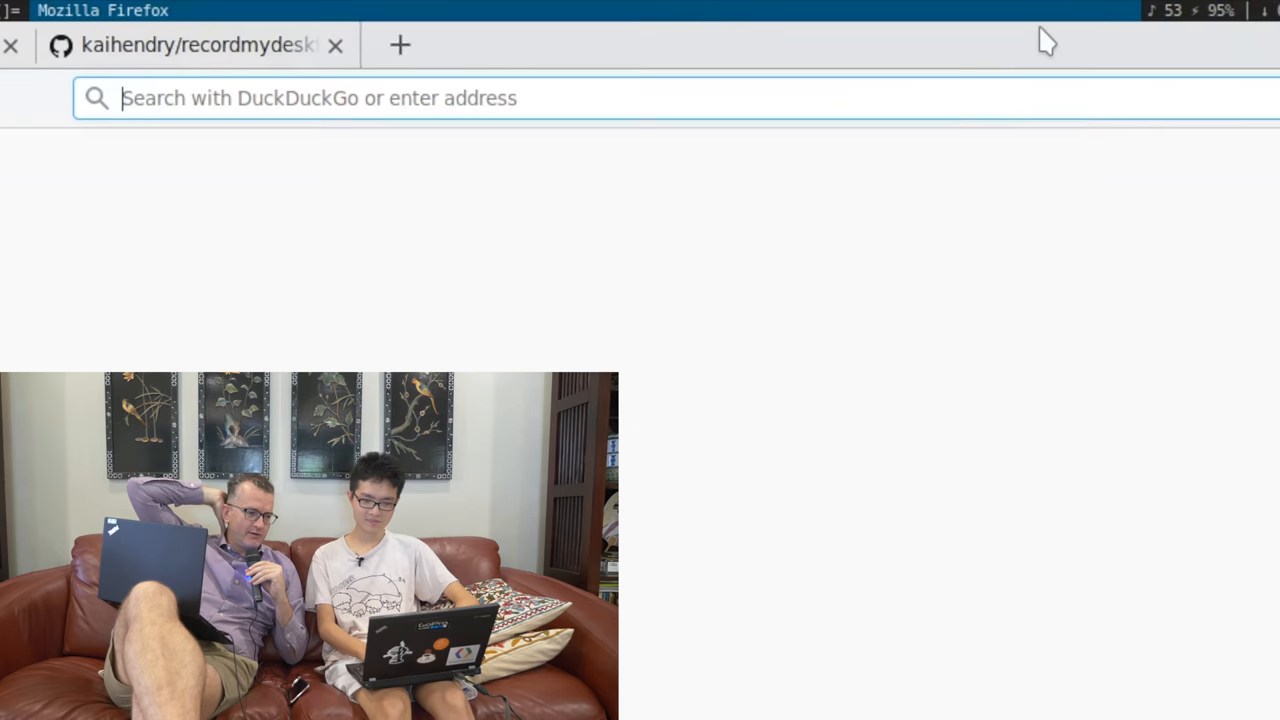
Bring up a blank new Firefox tab ready for an address.
click(399, 45)
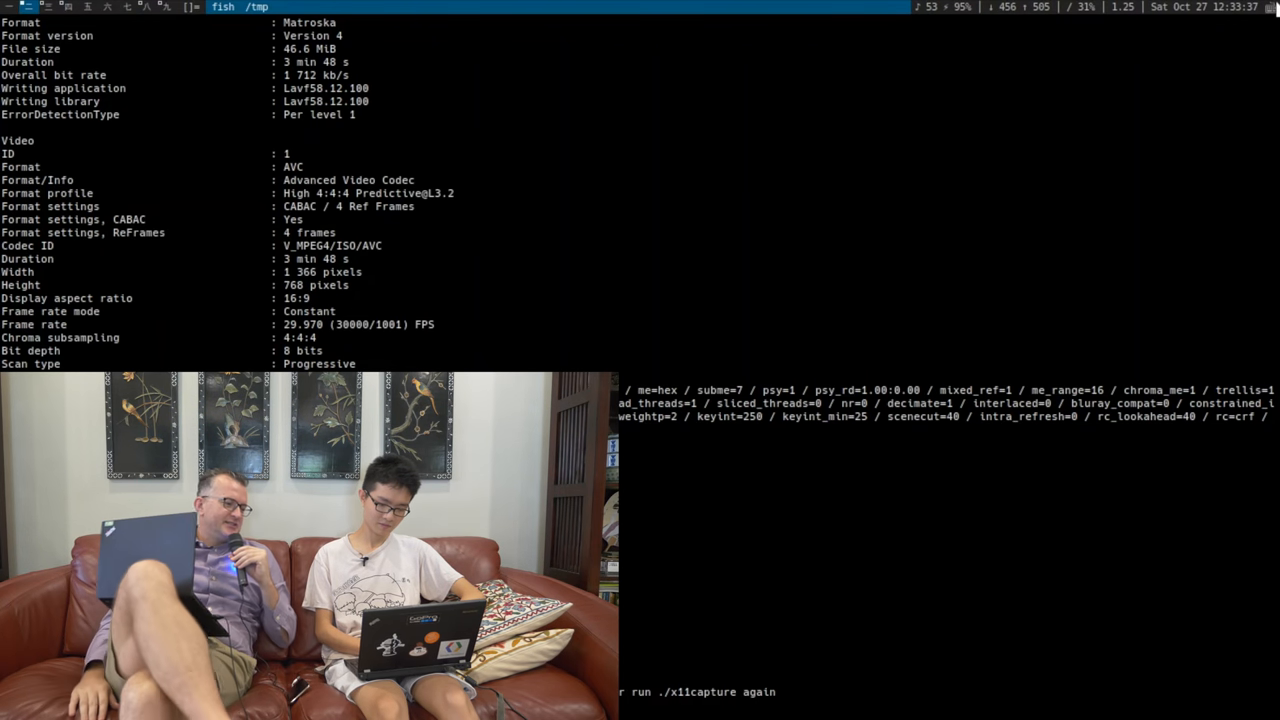
Scroll through the mediainfo output of the recorded .mkv file.
scroll(down, 3)
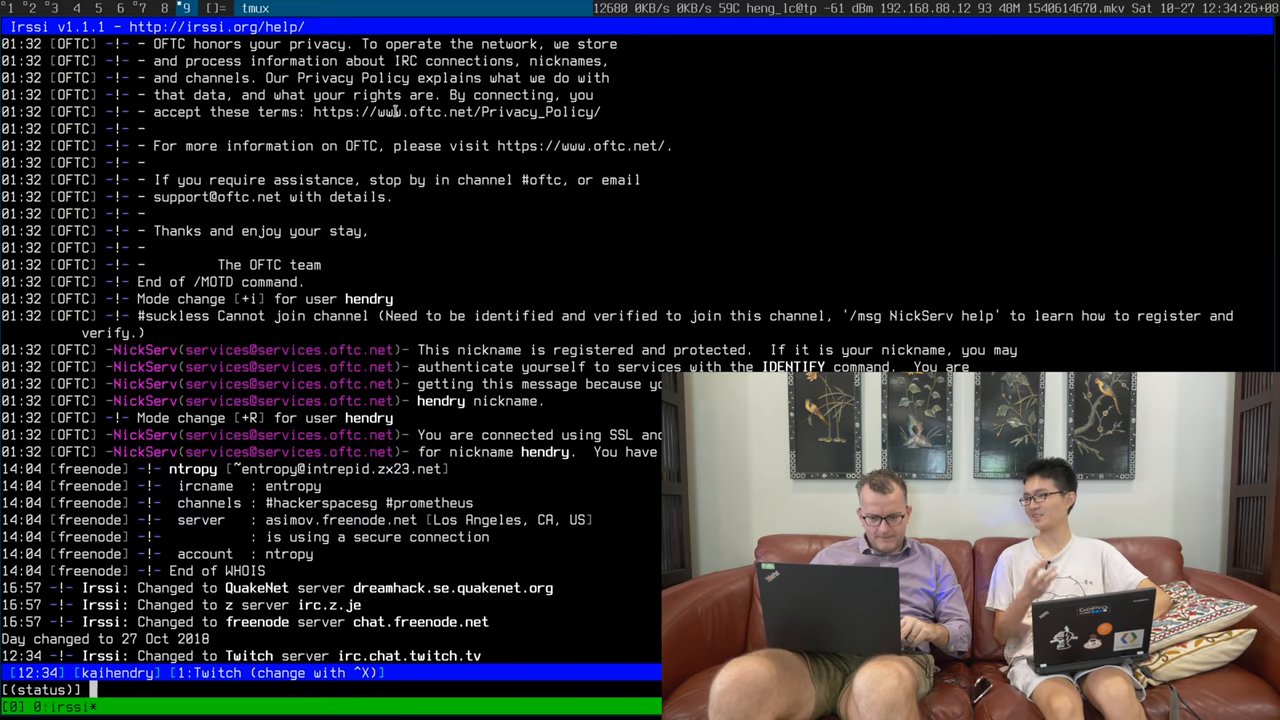
Run the /j void channel command in irssi's status window.
text(/j)
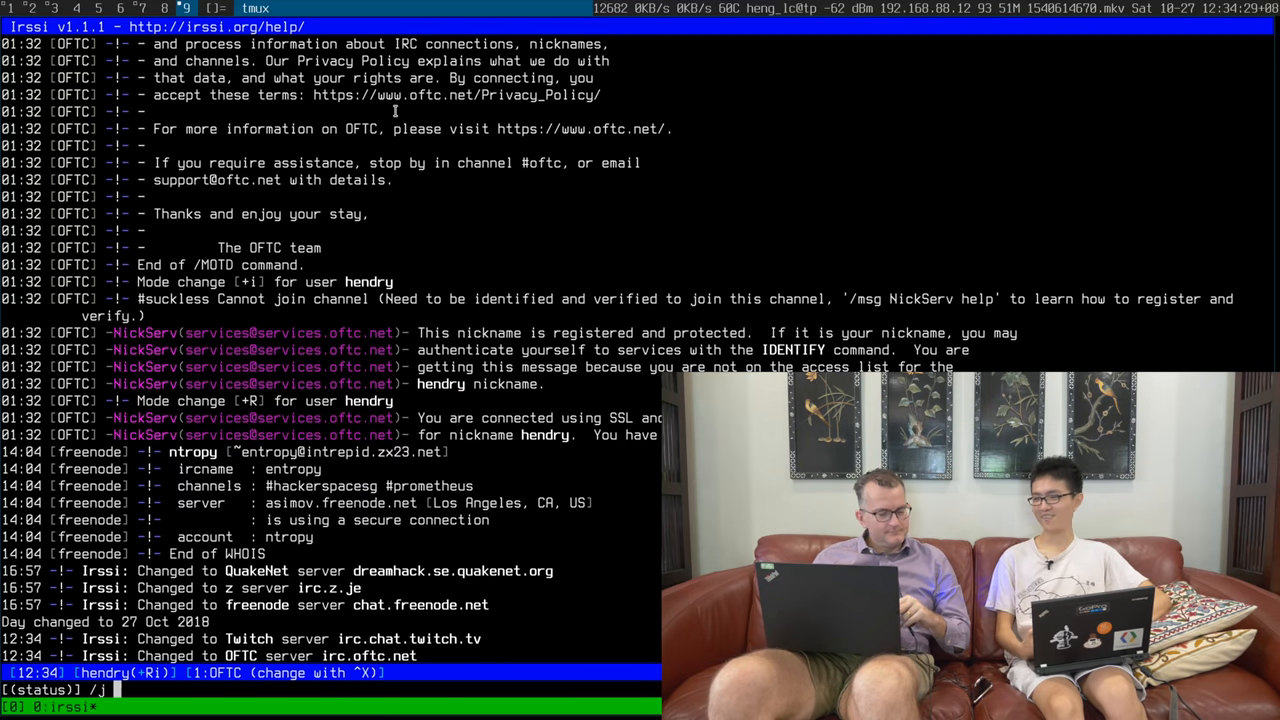
text(void)
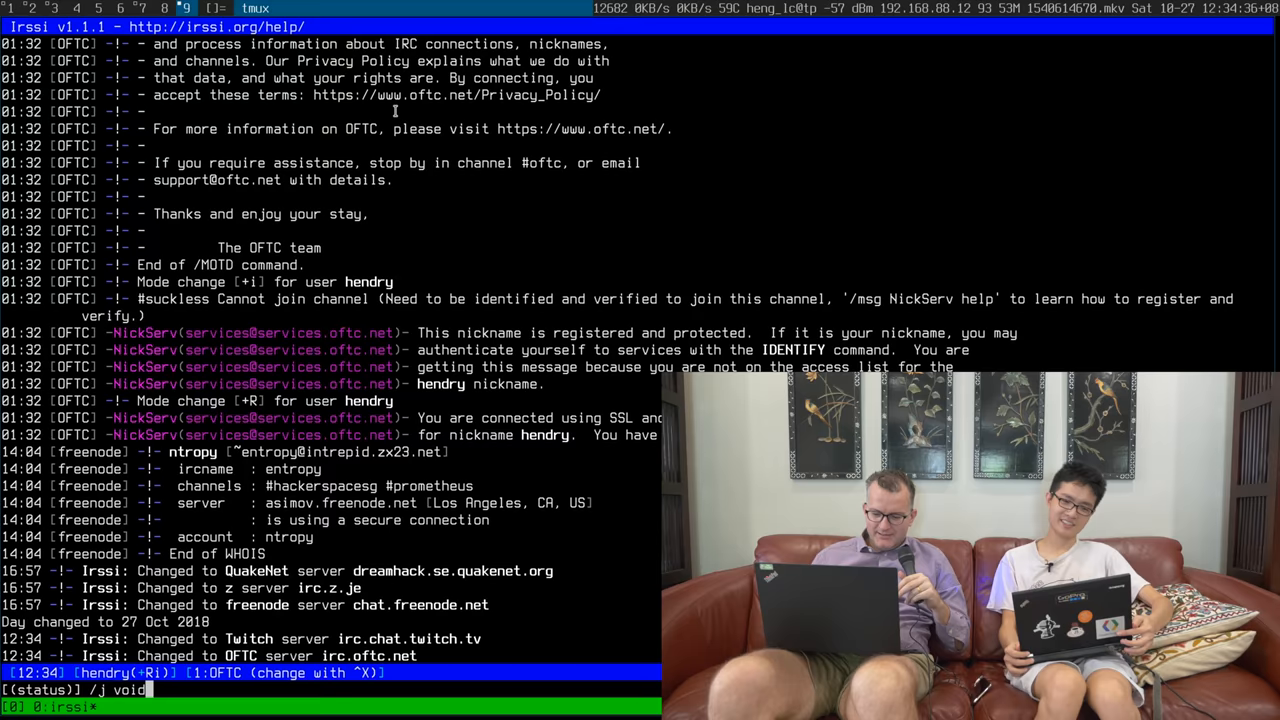
key(Return)
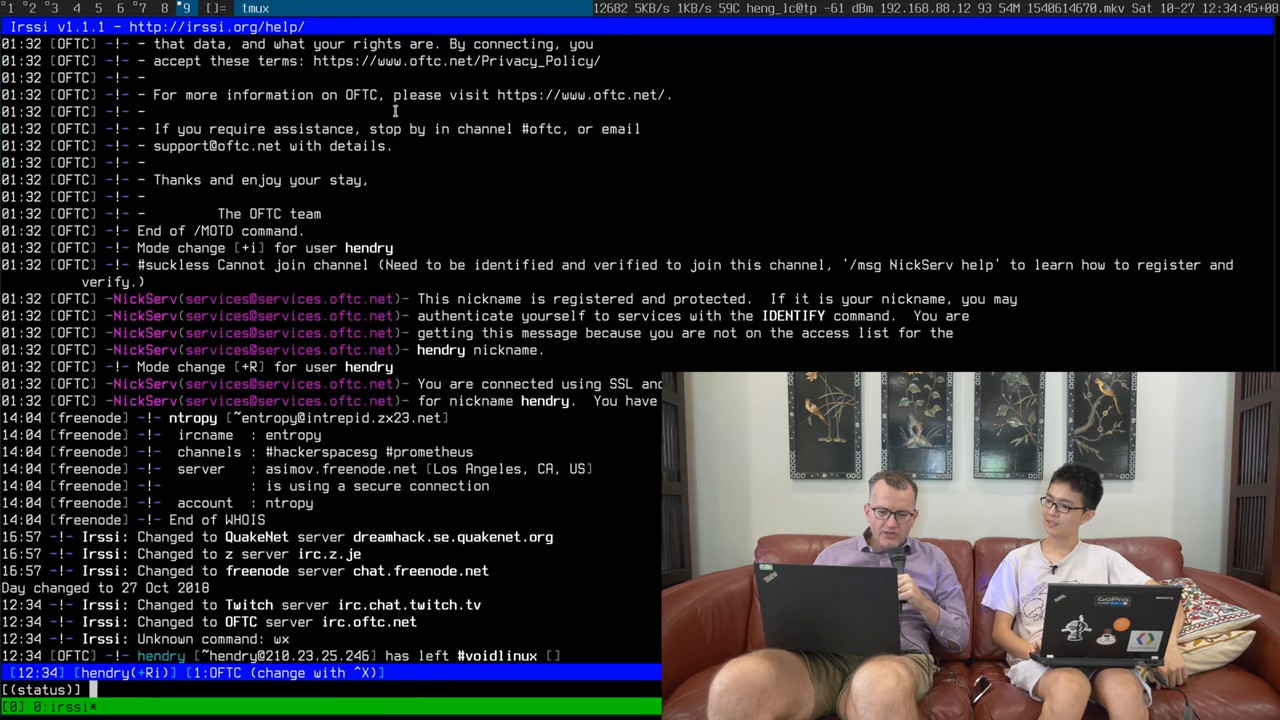
Enter /j voidlinux and start a join command for suckless.
text(/j voidlinux)
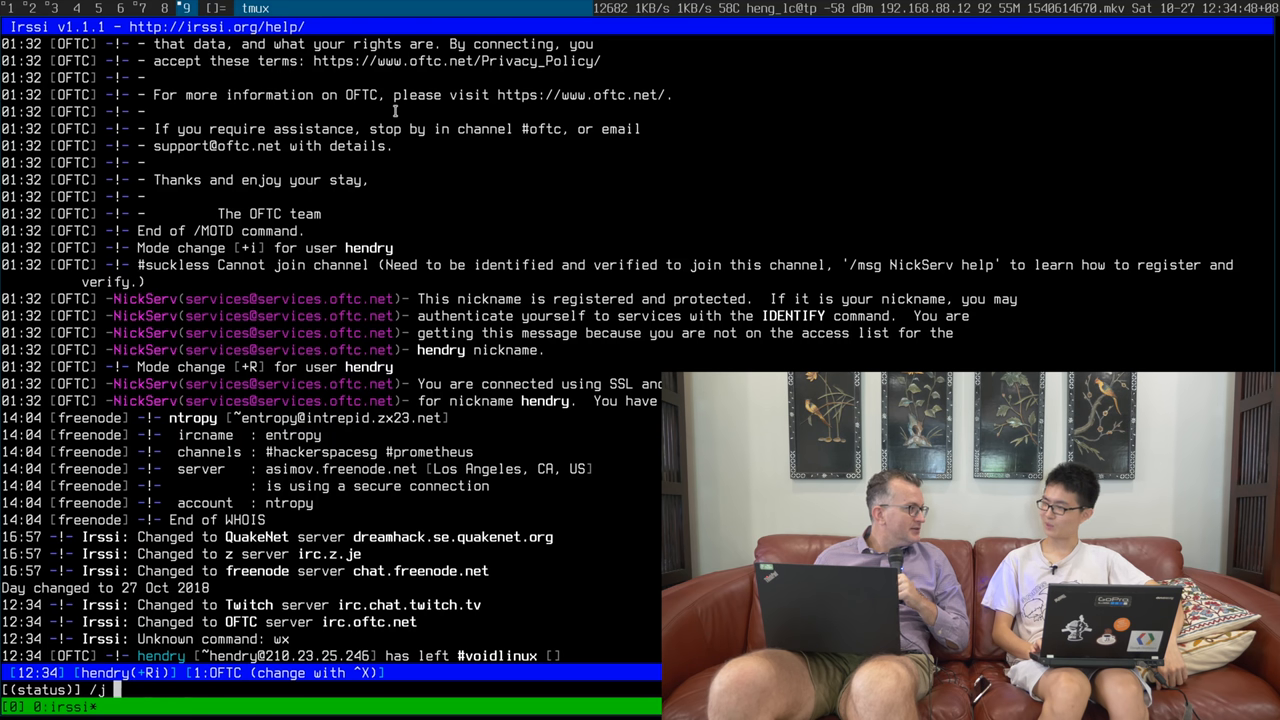
text(su)
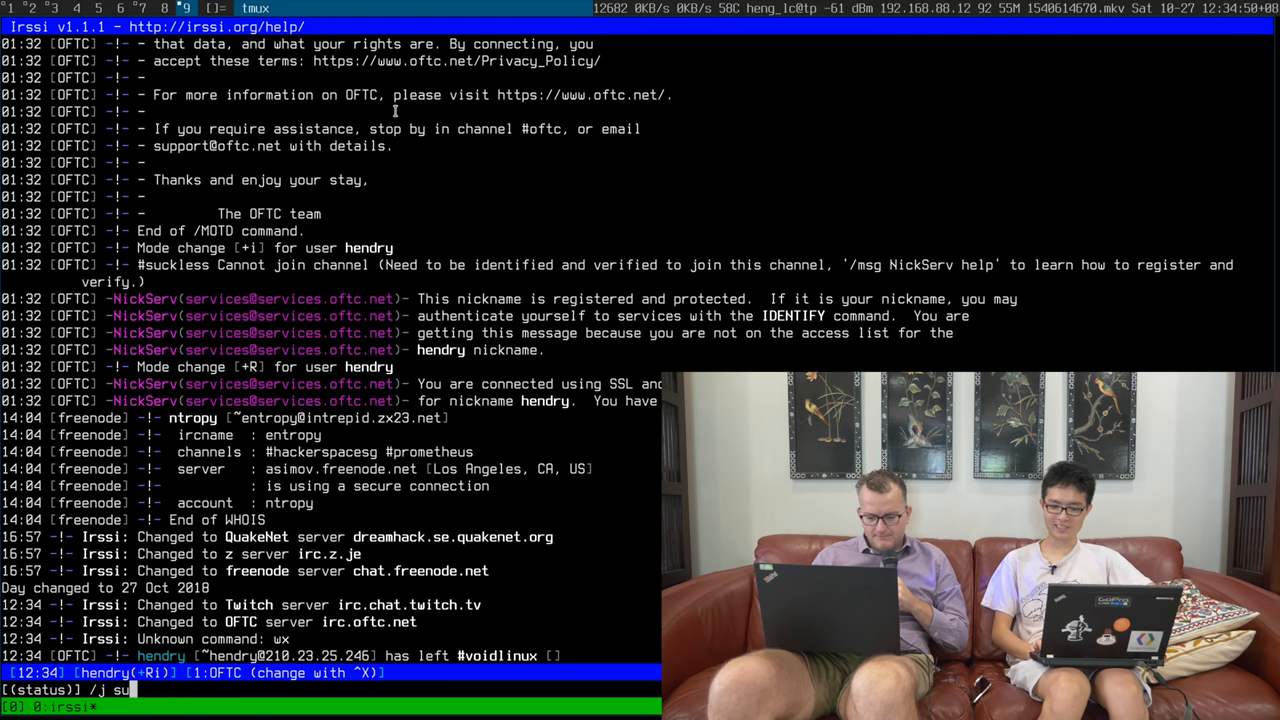
text(ckless)
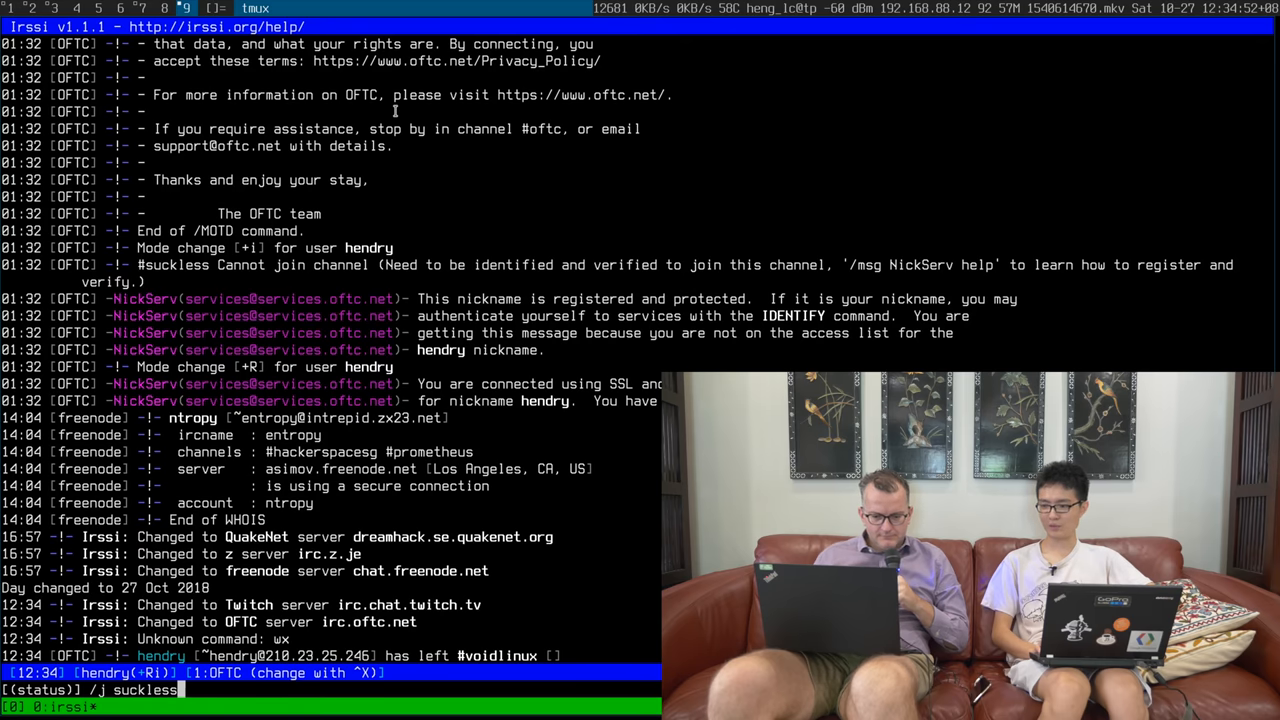
Join #suckless and tab-complete pickfire's nick from 'pick'.
key(Return)
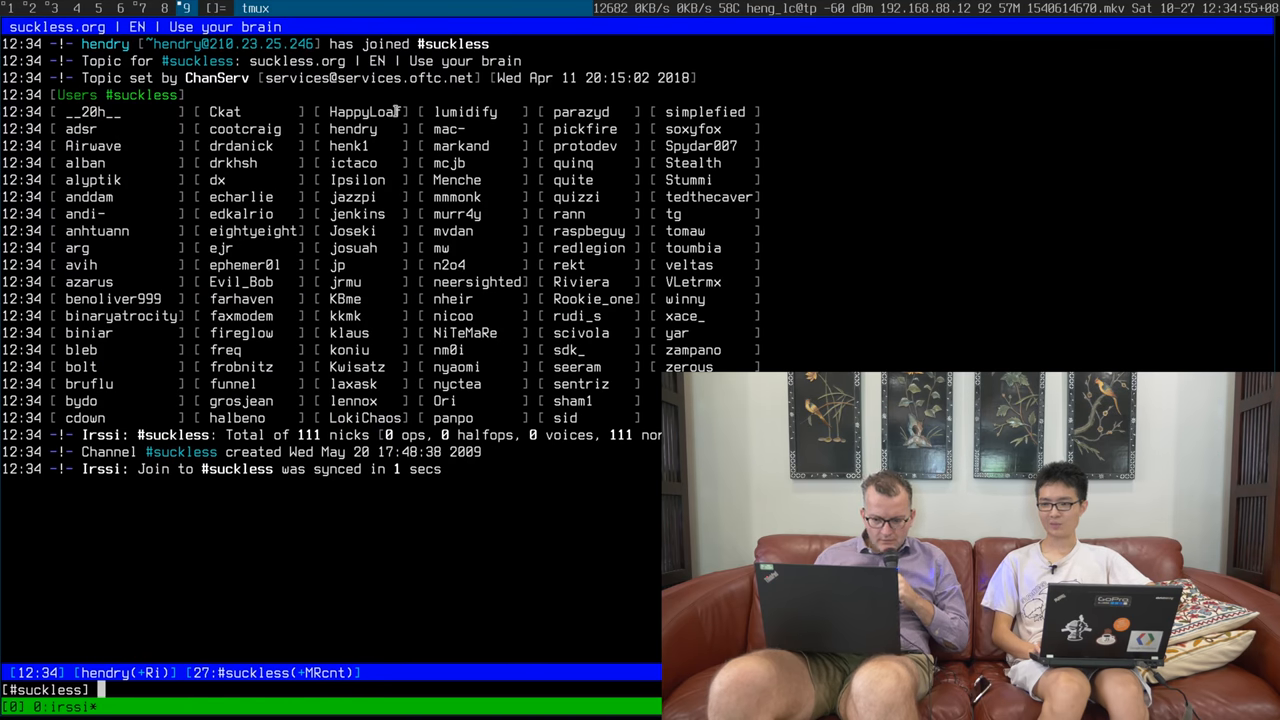
text(pick)
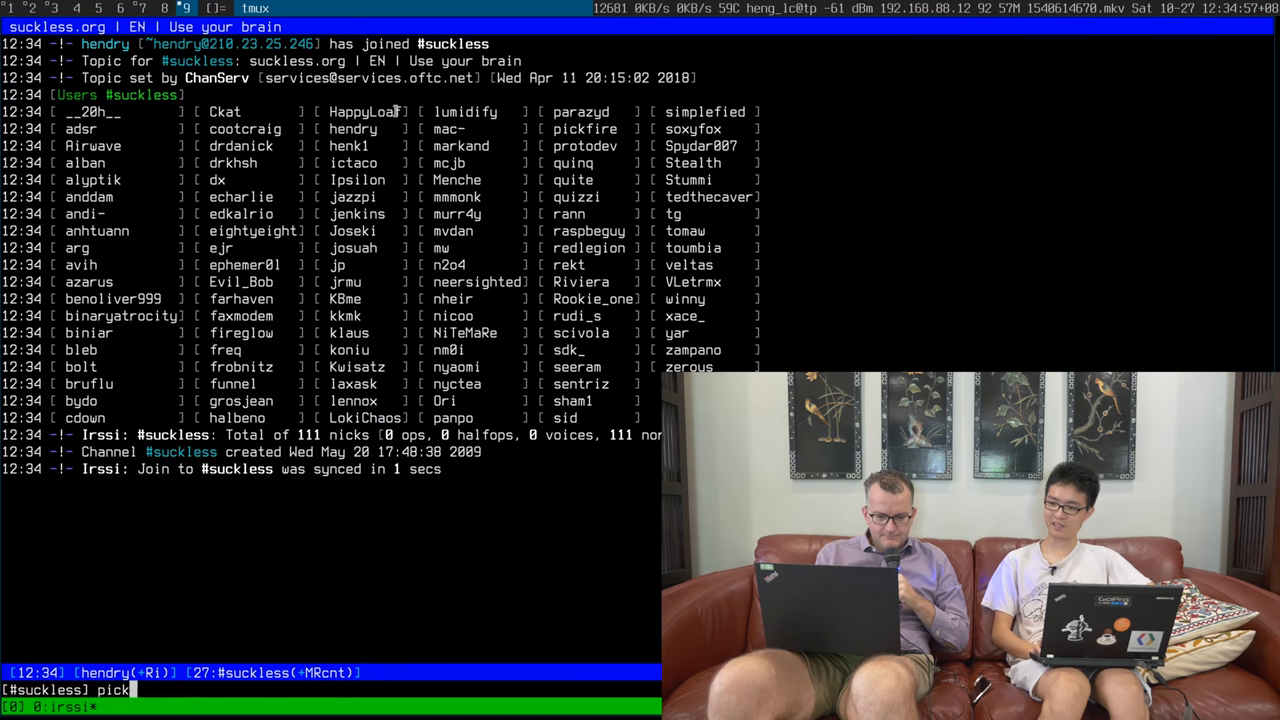
key(Return)
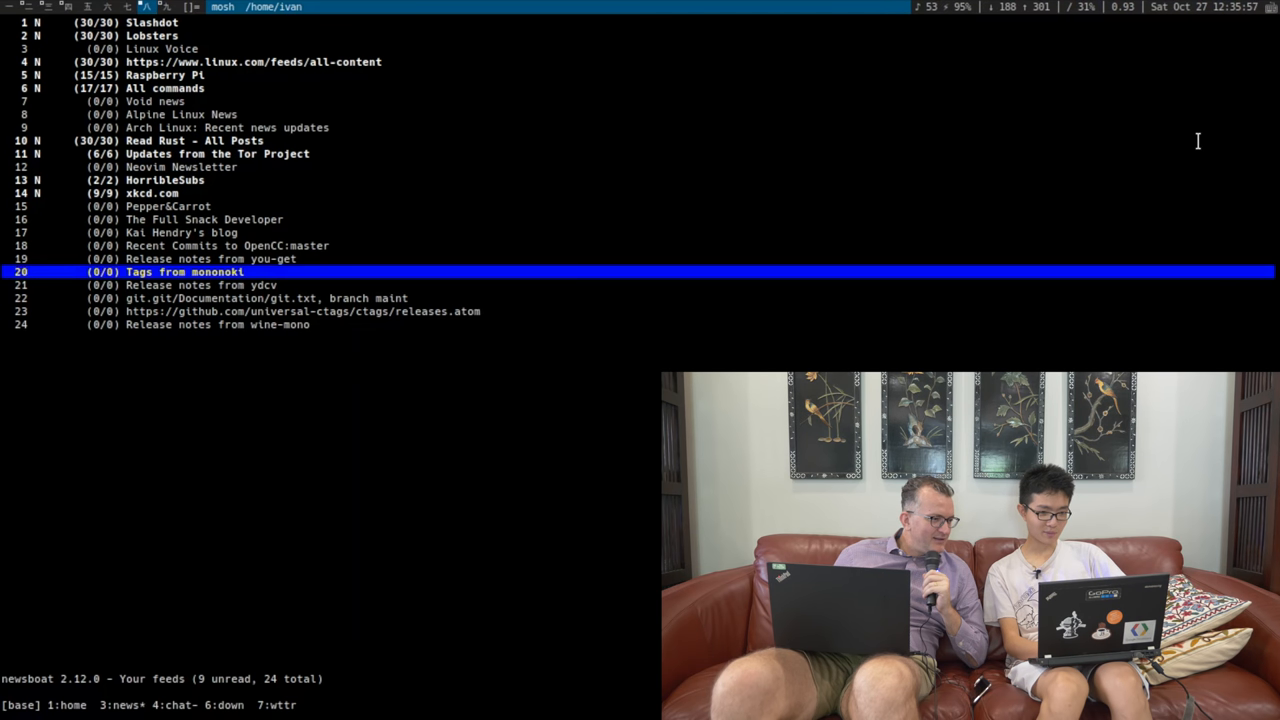
Move through the newsboat feed list from Slashdot down to wine-mono.
key(Up)
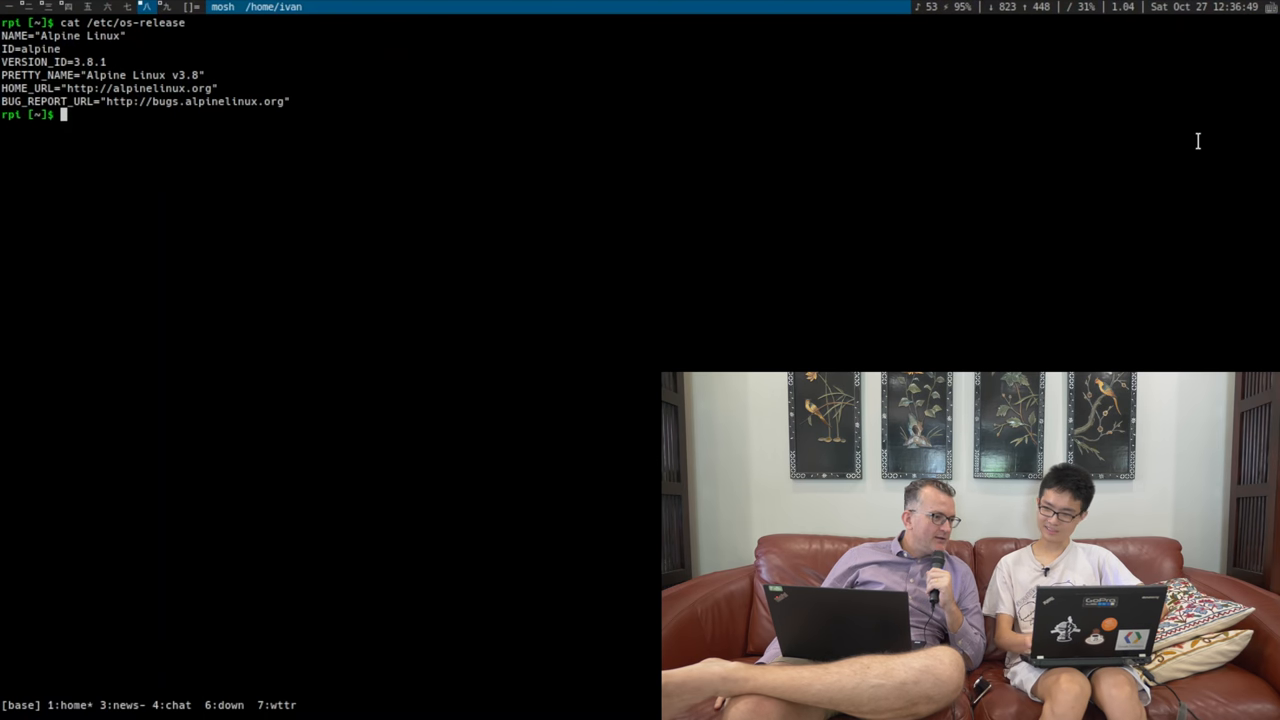
text(vi)
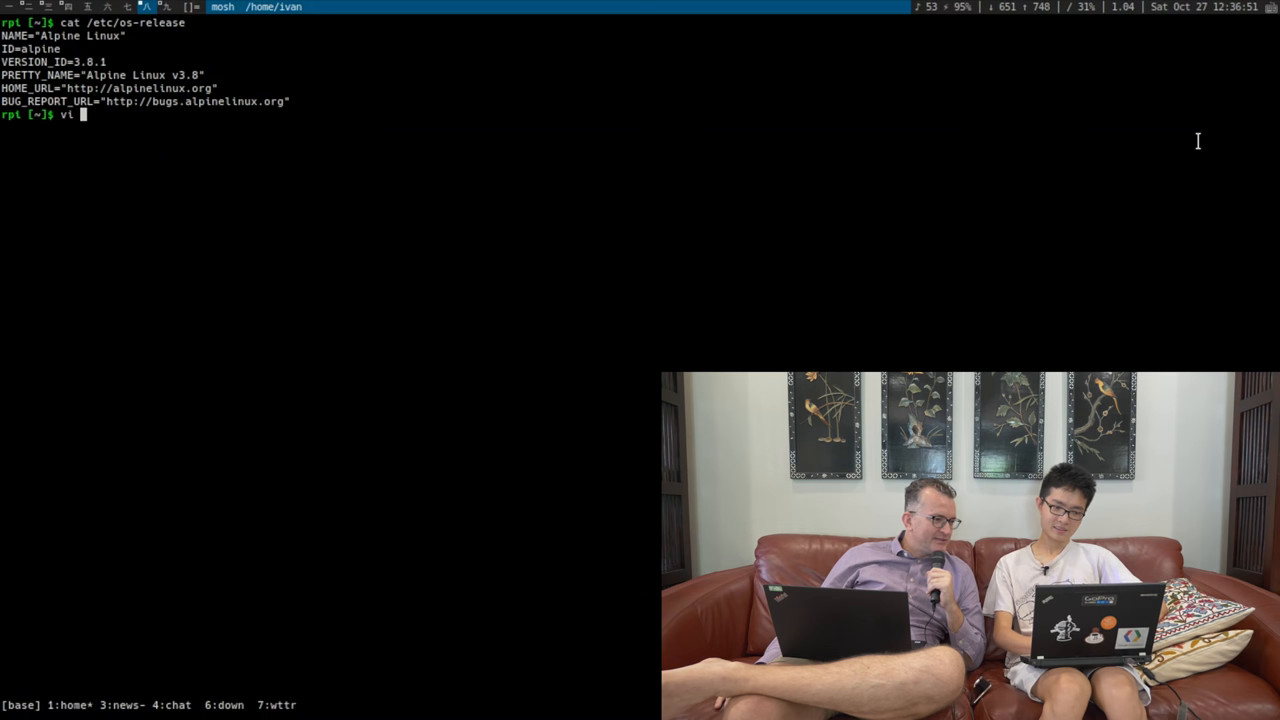
text(.tmux.)
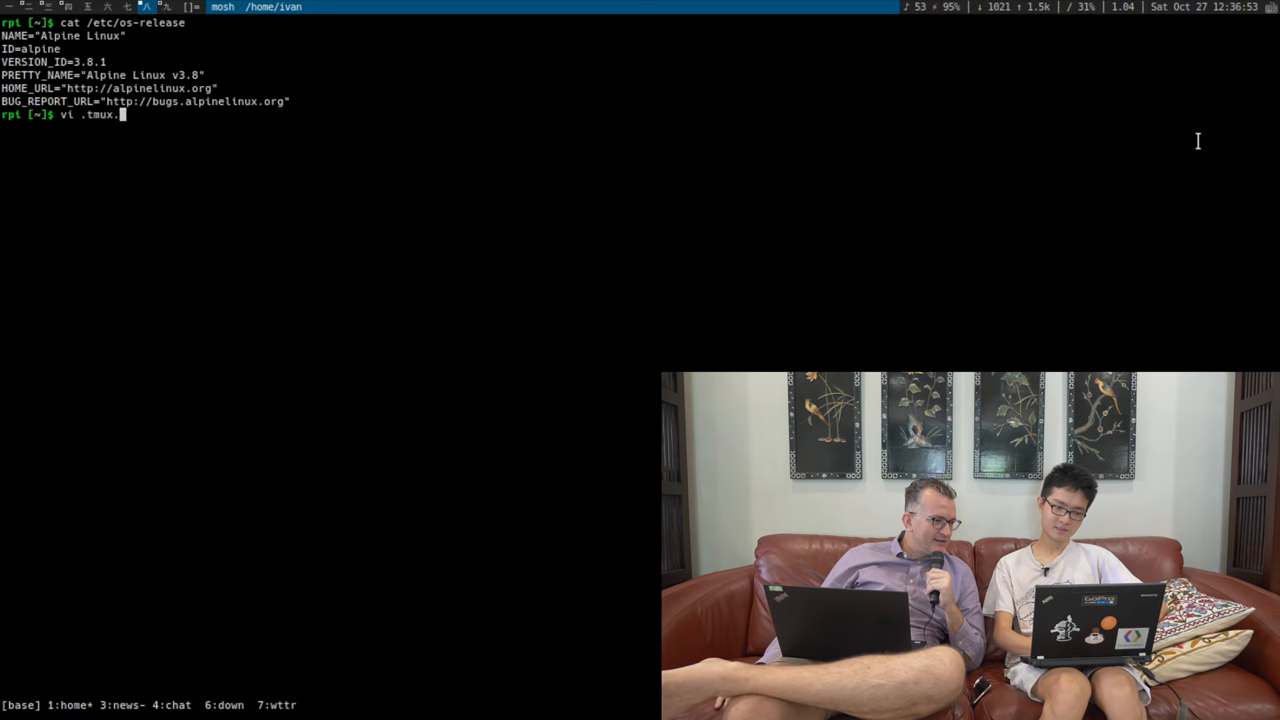
key(Return)
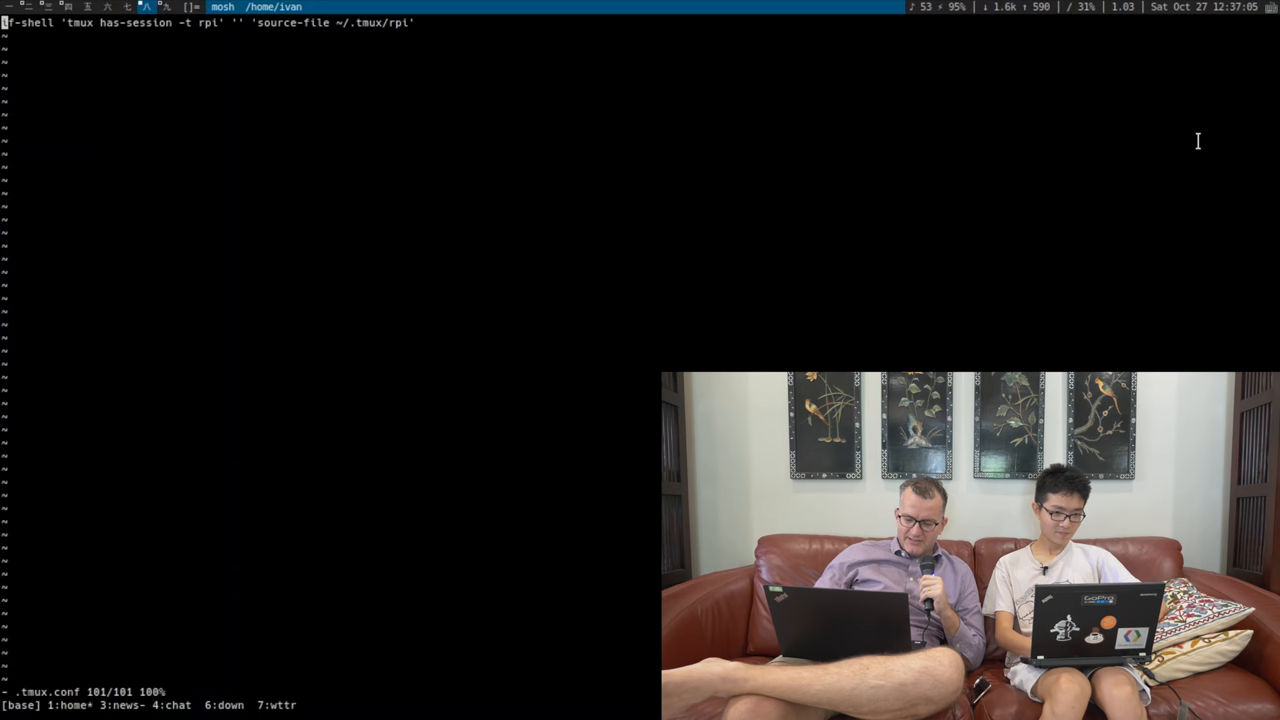
scroll(up, 3)
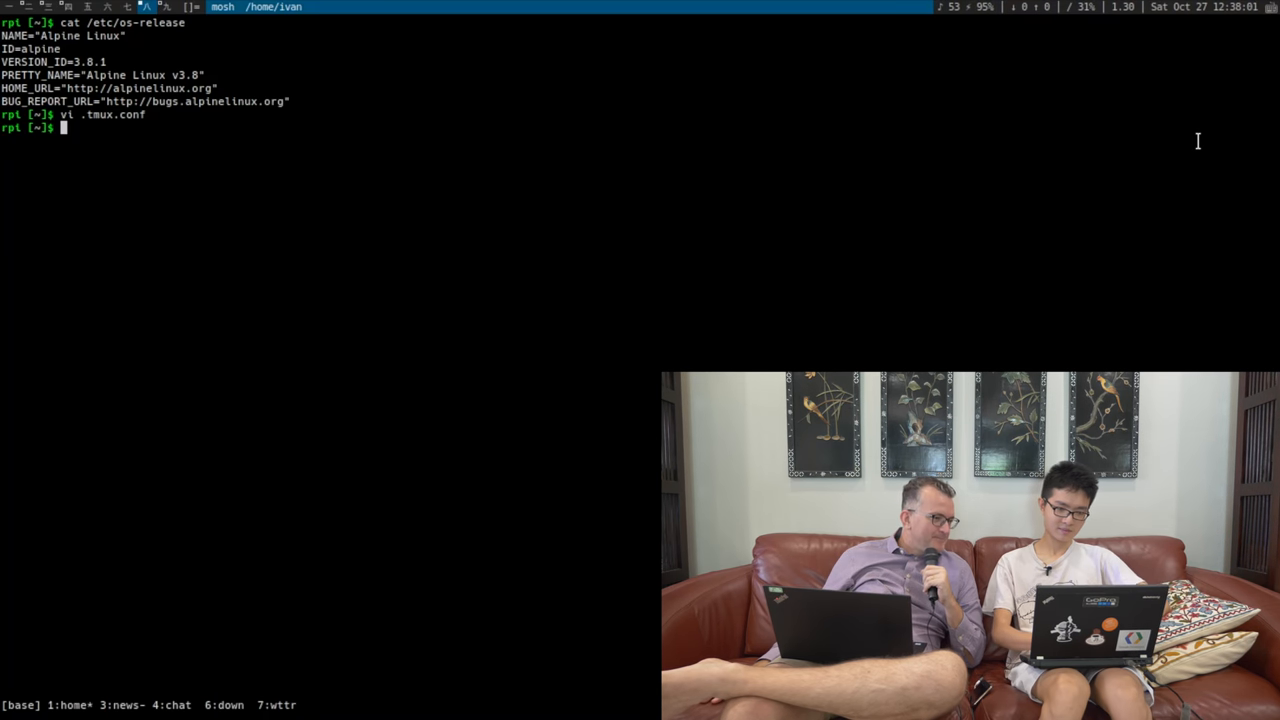
Rerun the service status command and discard a half-typed cat.
text(rc-tat)
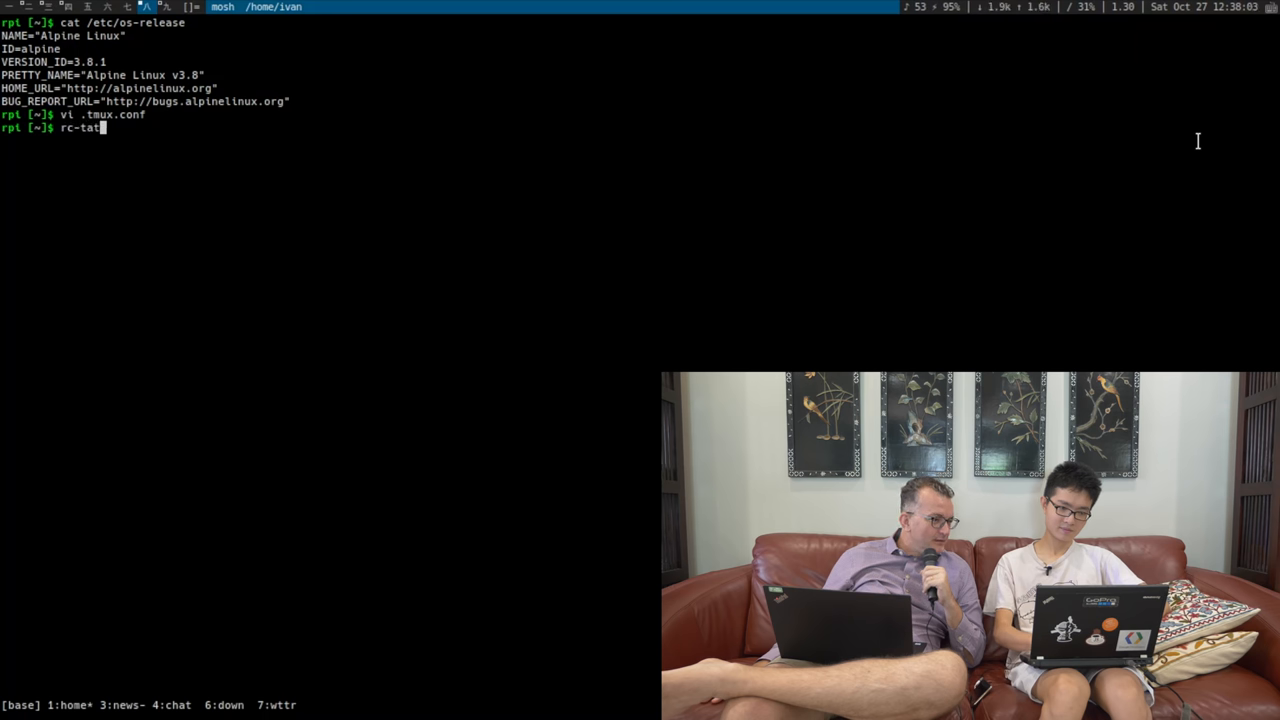
key(Return)
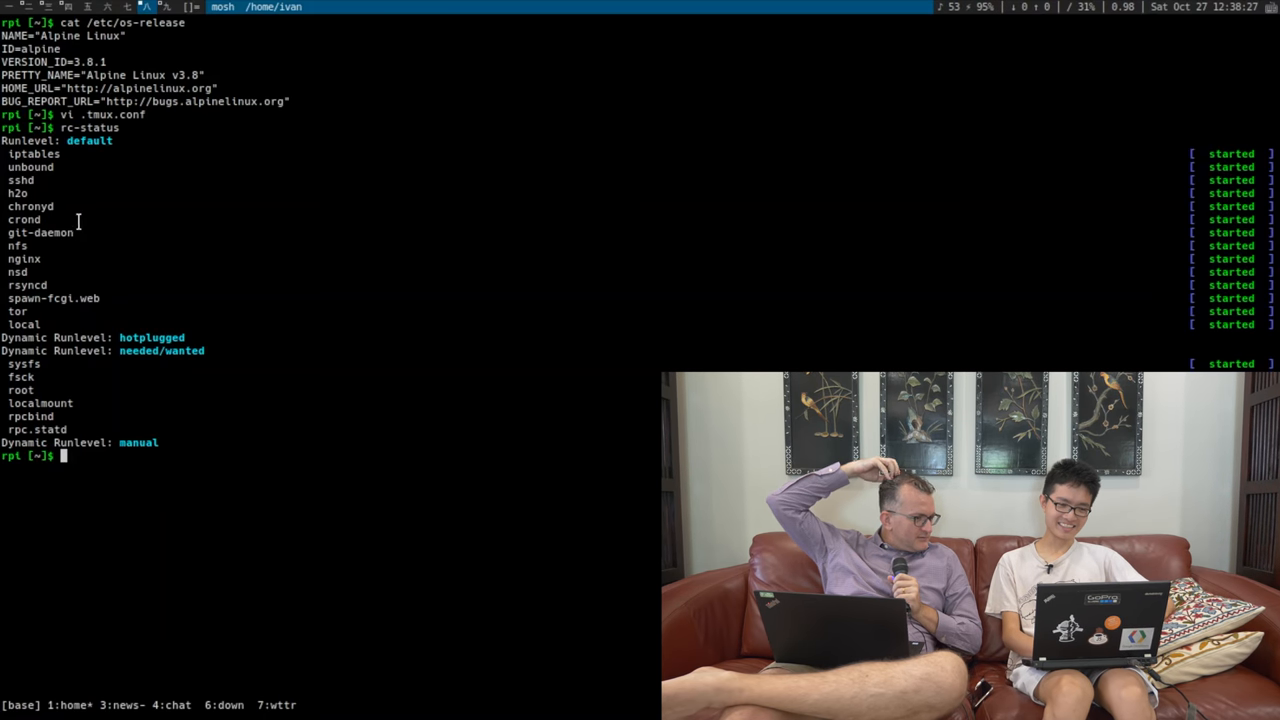
mouse_move(150, 224)
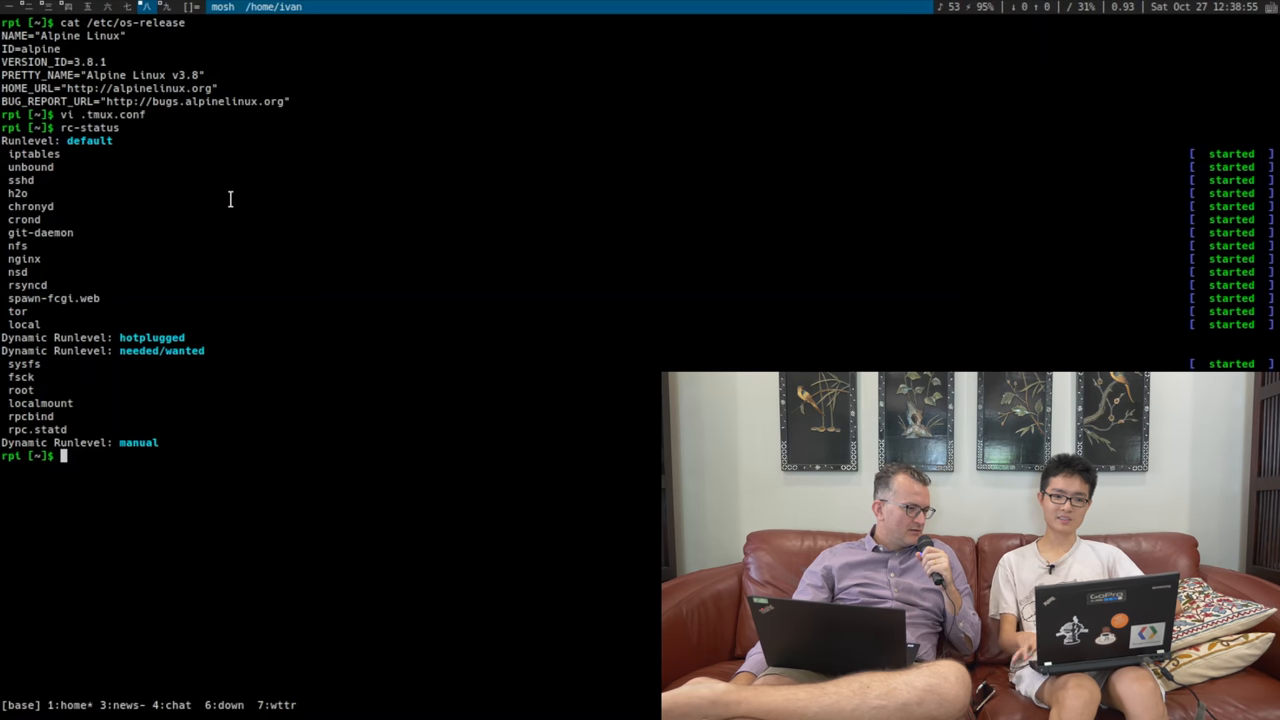
text(cat /et)
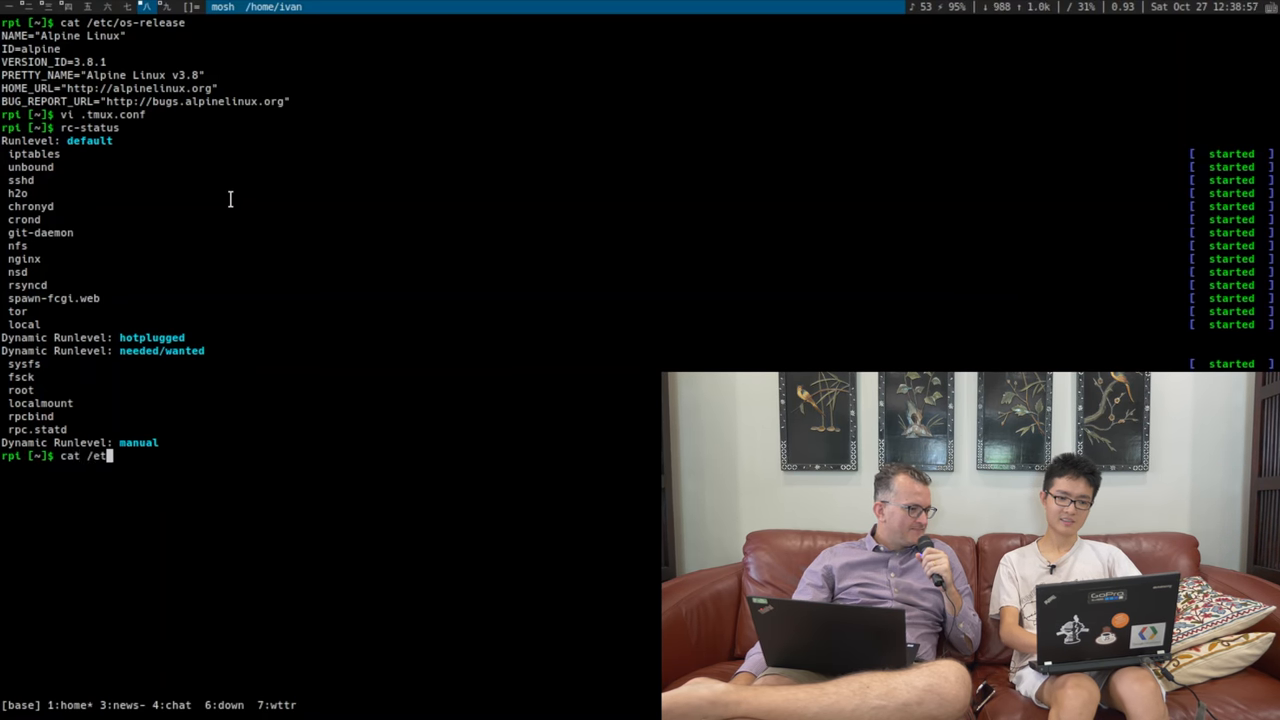
key(ctrl+c)
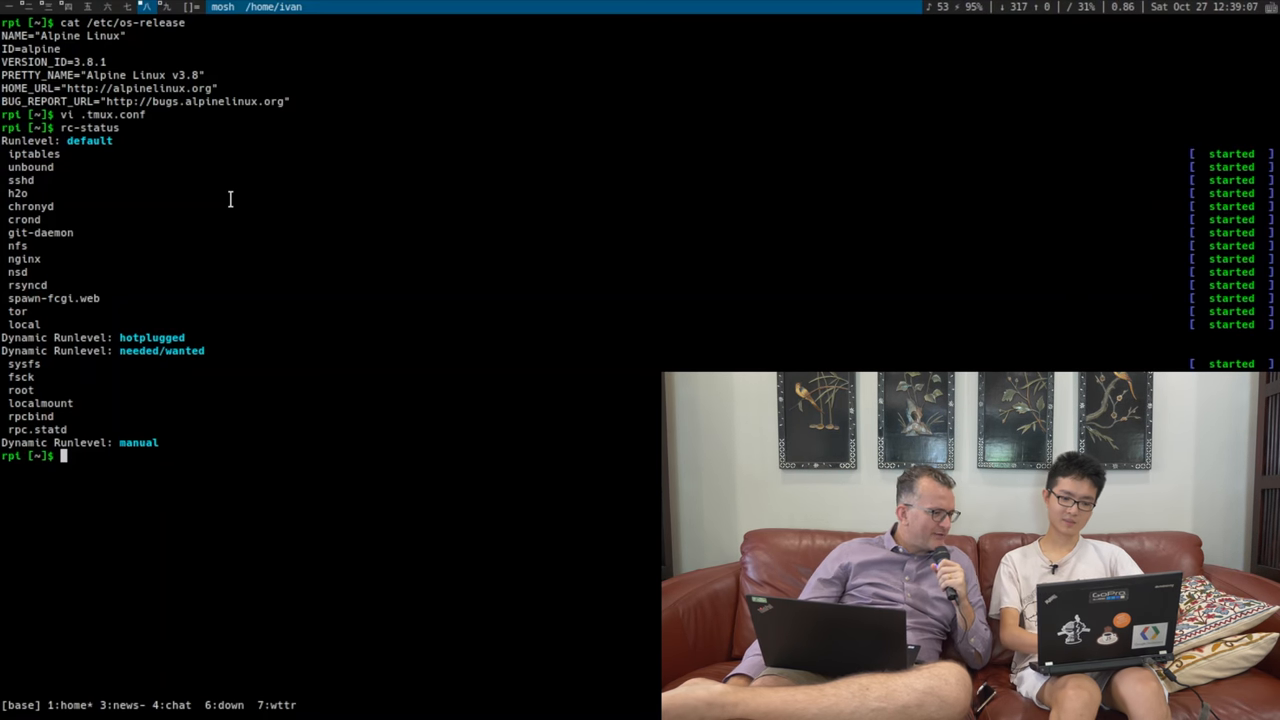
Show the contents of the daily acme script under /etc/periodic.
text(cat /etc/acpi/)
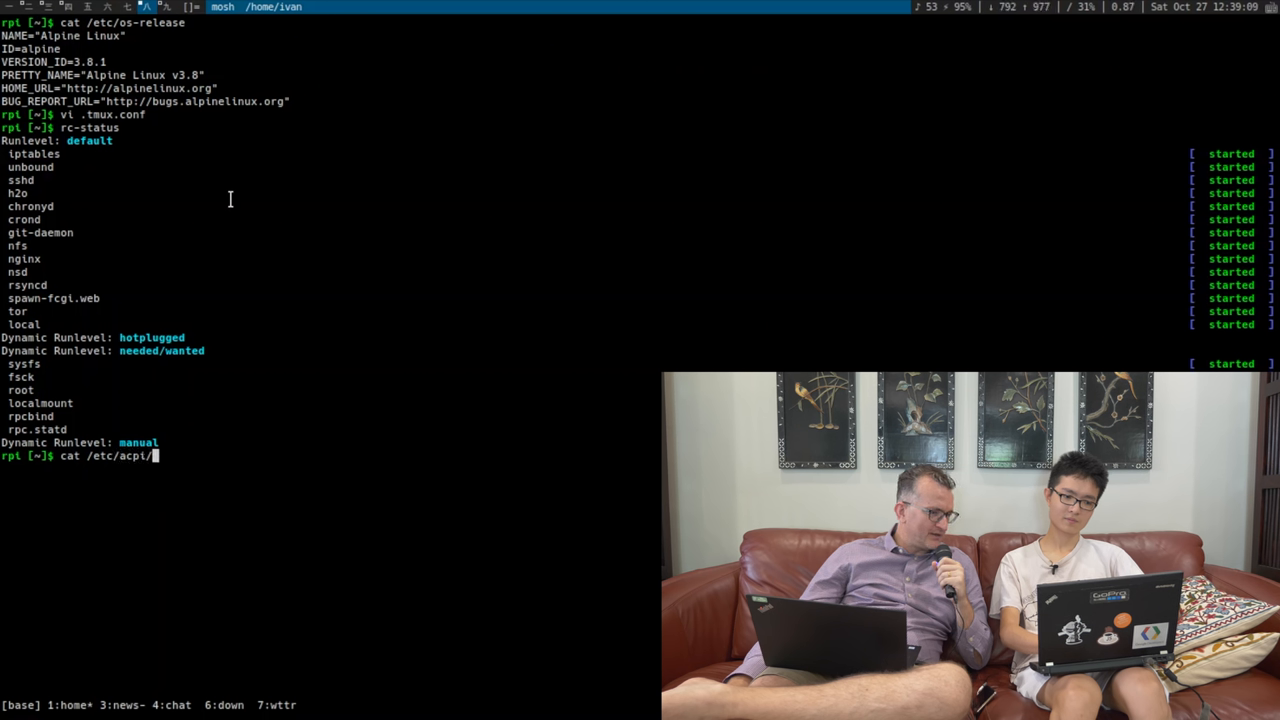
text(periodic/)
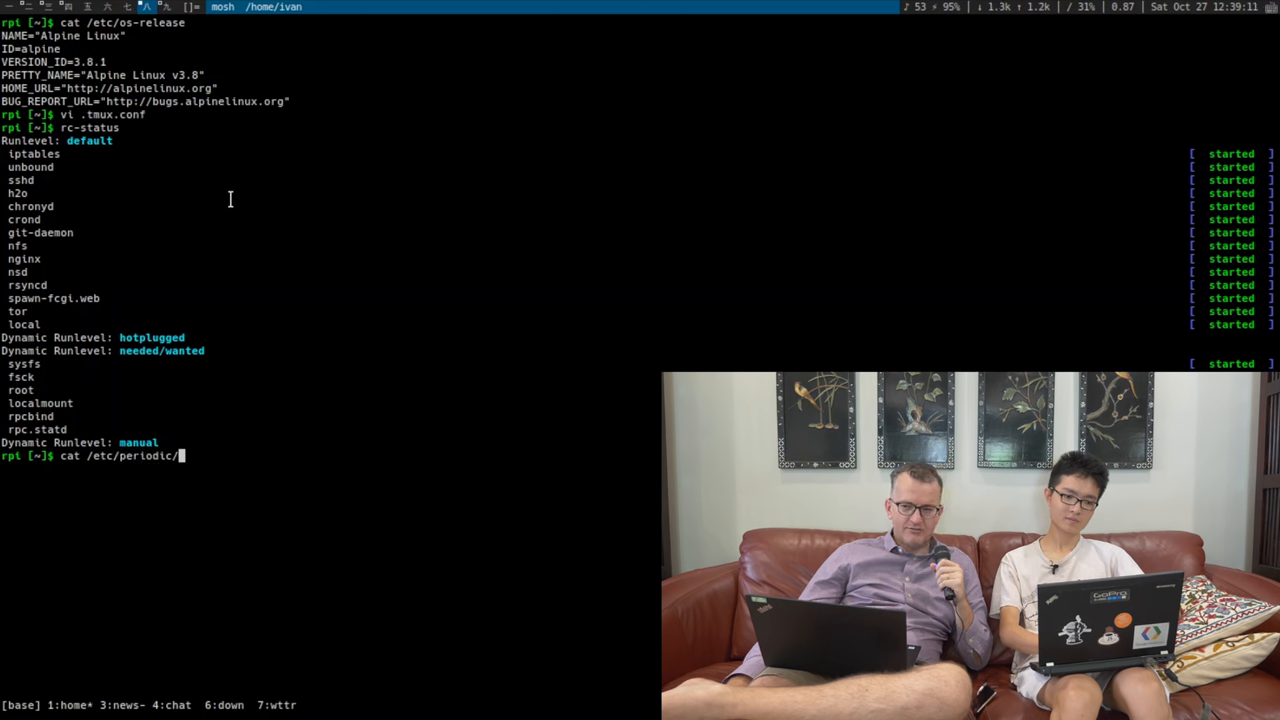
text(15)
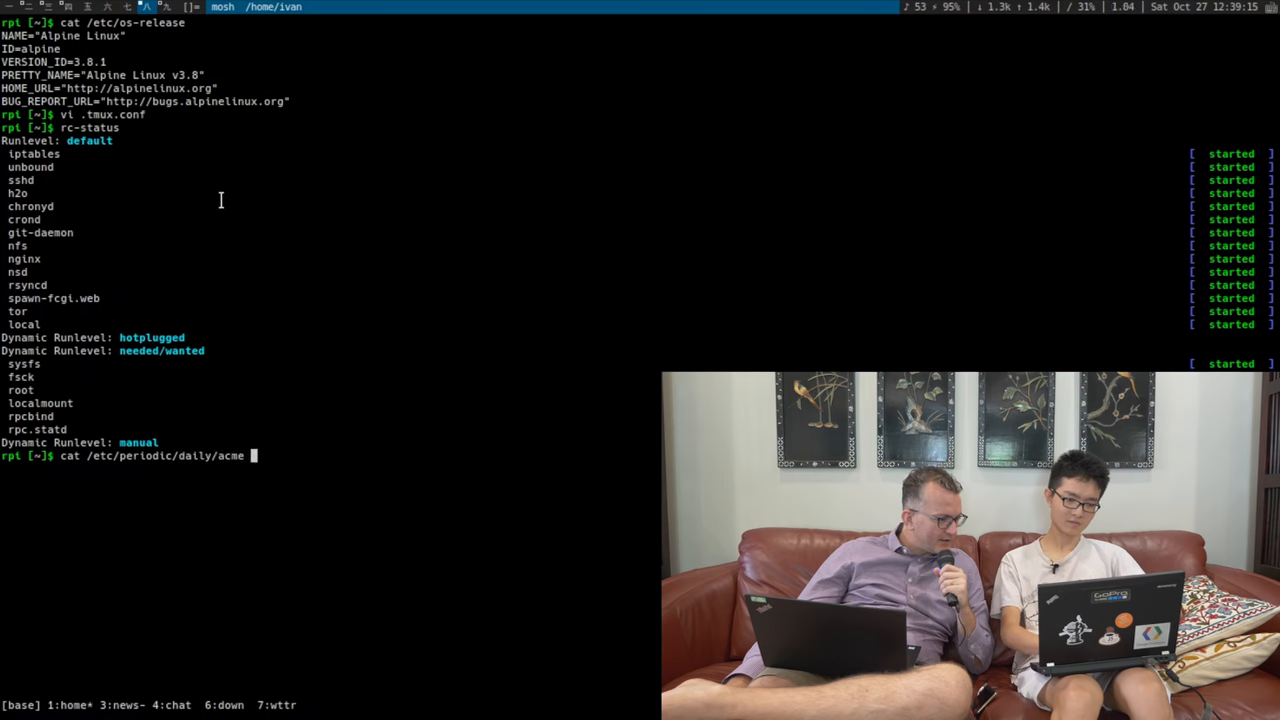
key(Return)
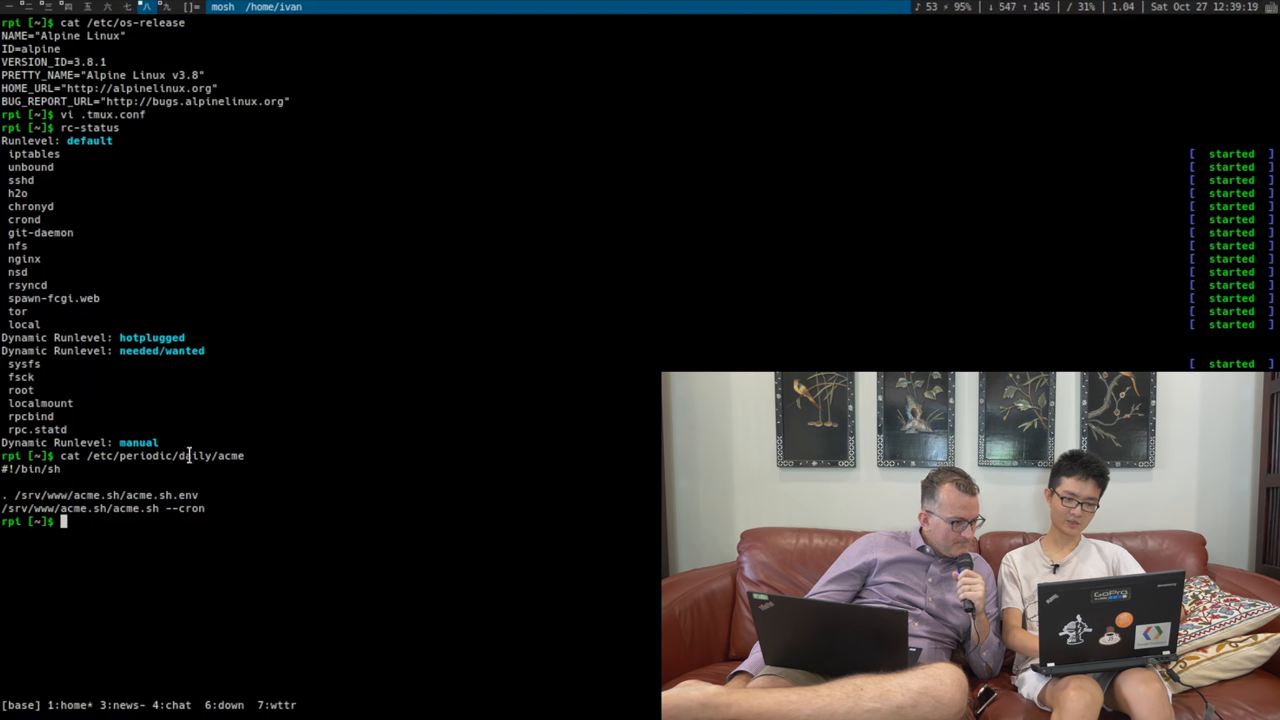
Change into /srv/www/acme.sh and check its git remote.
text(cat)
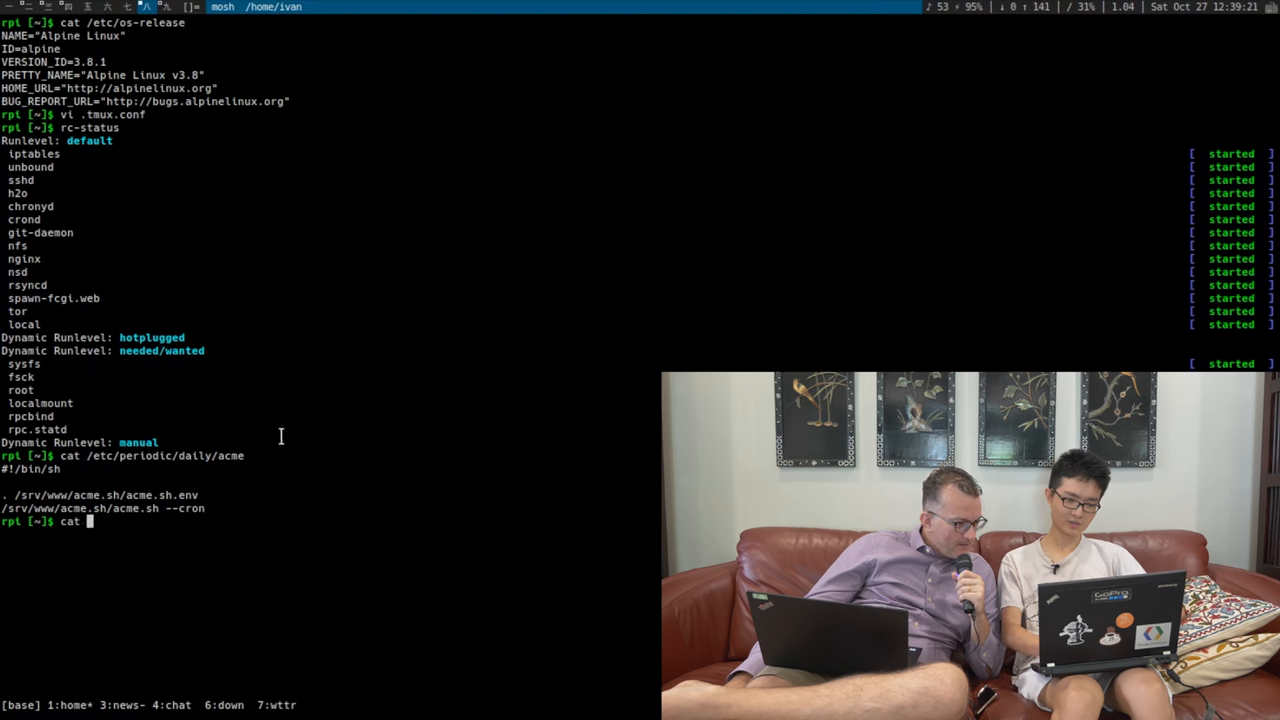
text(cd /srv/www/)
text(git remote -v)
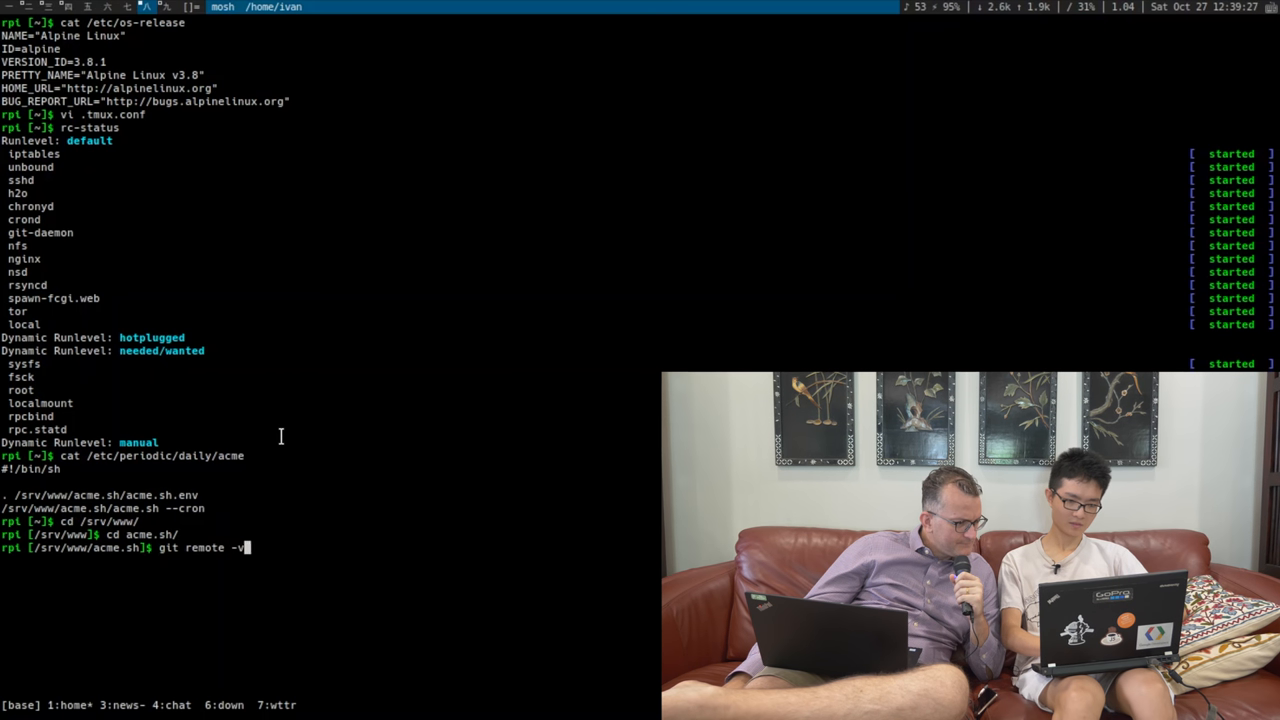
key(Return)
text(ls)
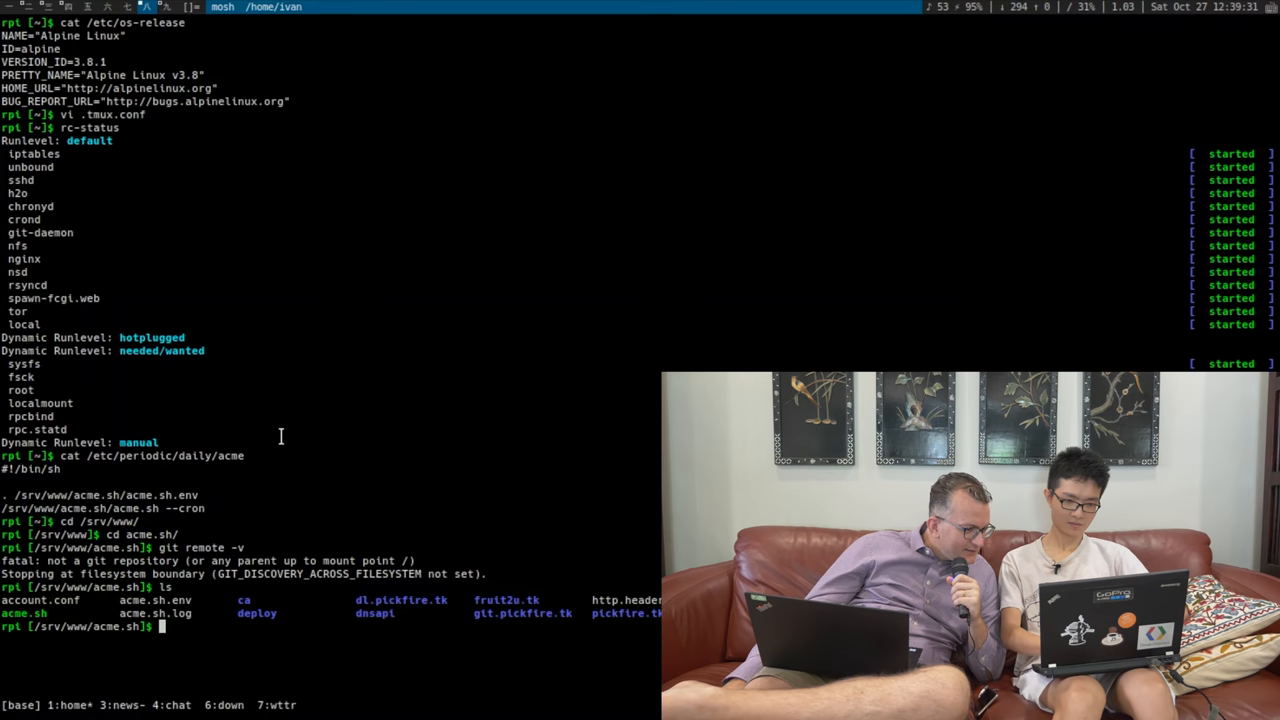
text(cat)
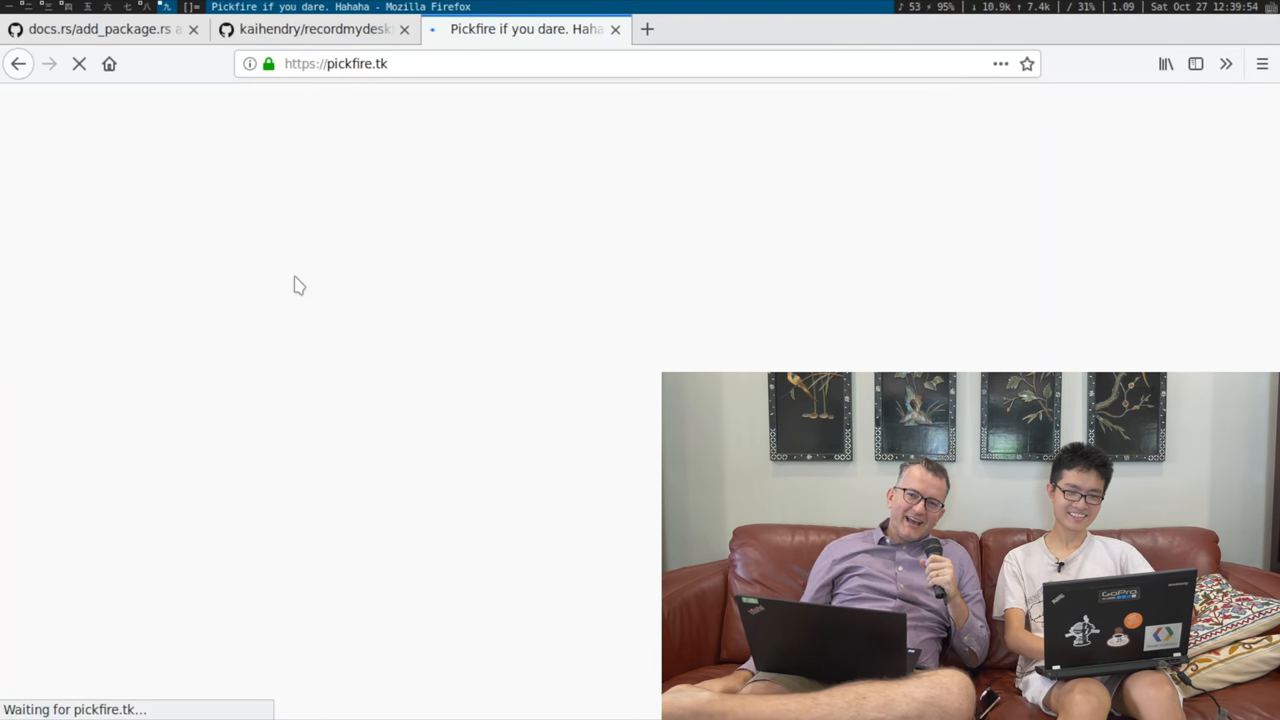
mouse_move(383, 205)
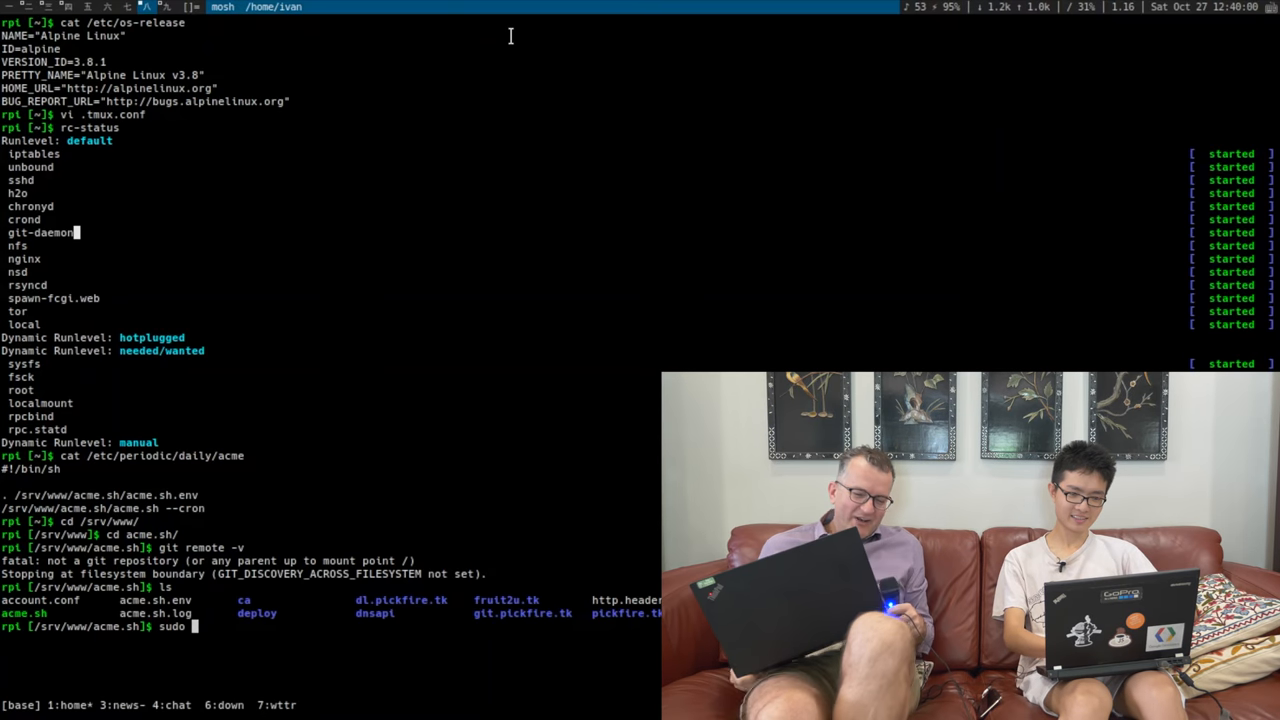
text(service-)
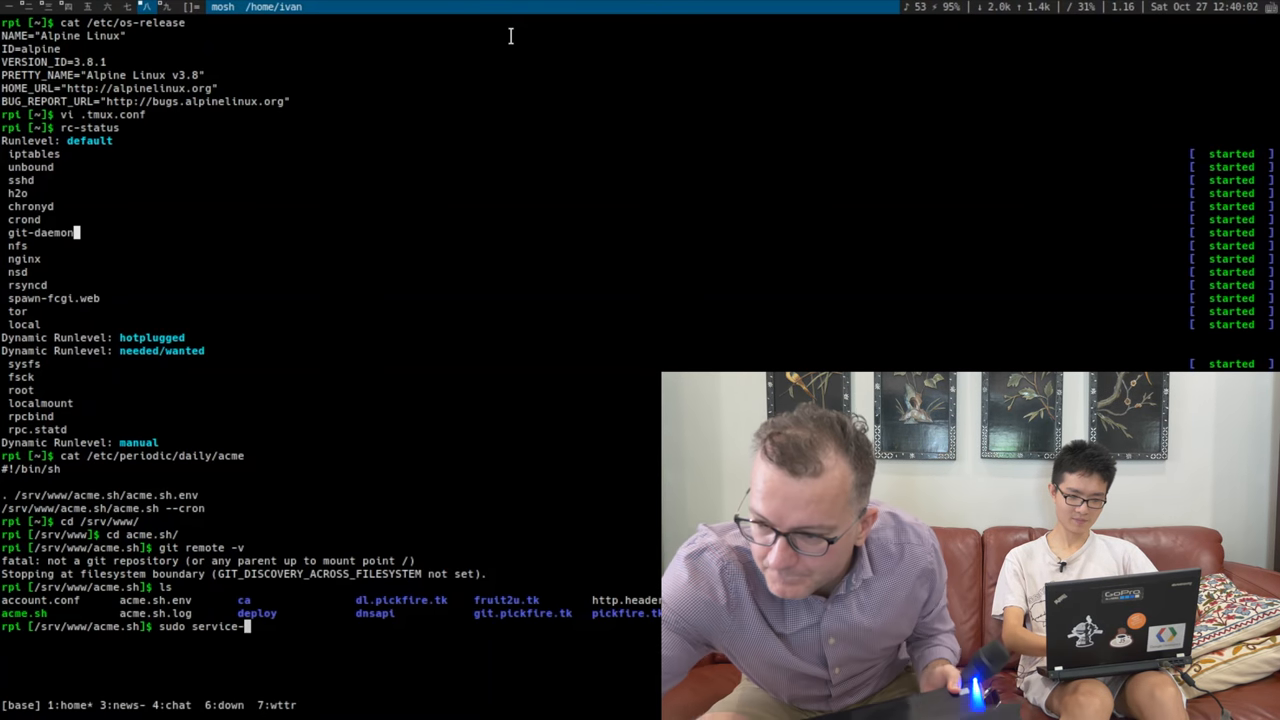
key(Return)
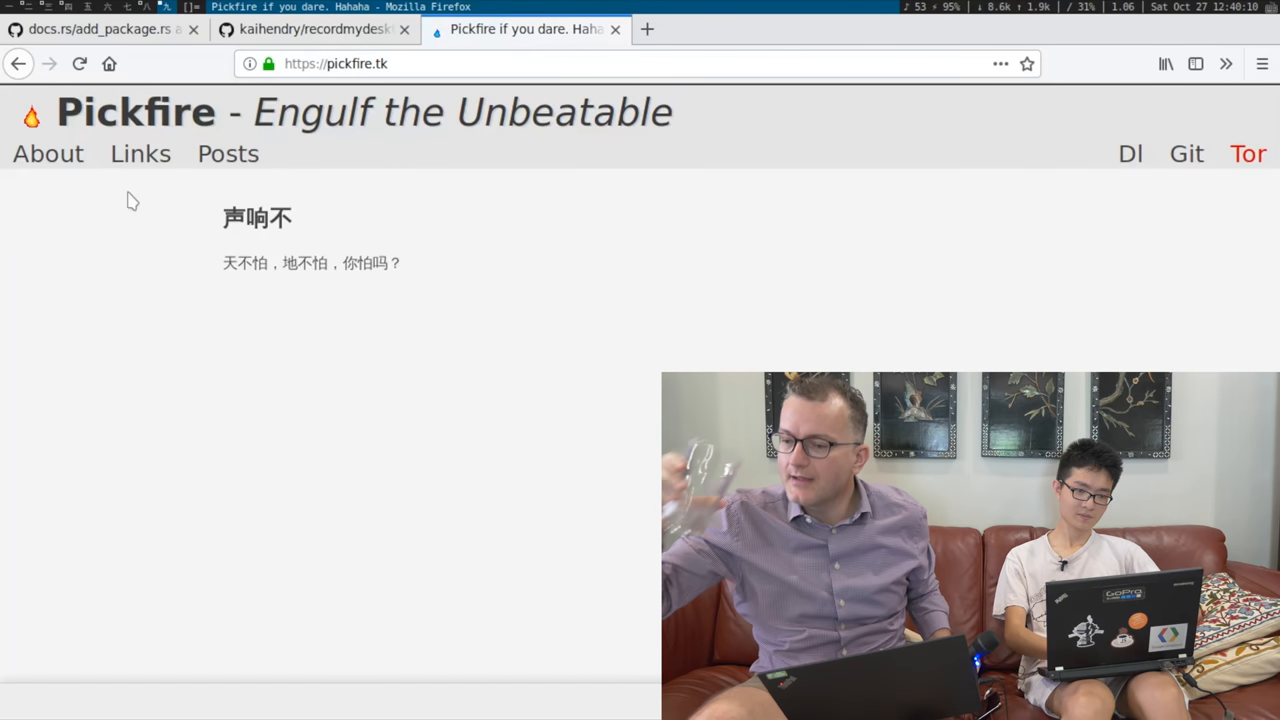
From Posts, reach the 'Setting up this site for free' article.
click(228, 153)
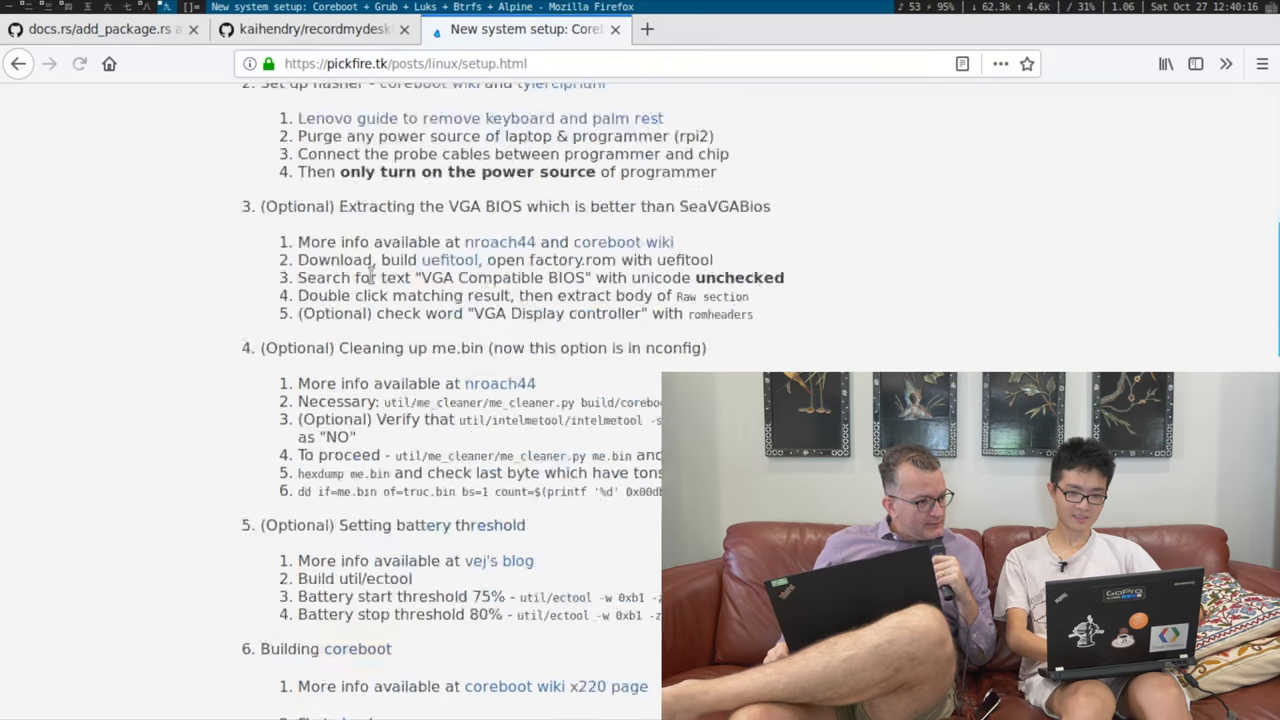
click(17, 63)
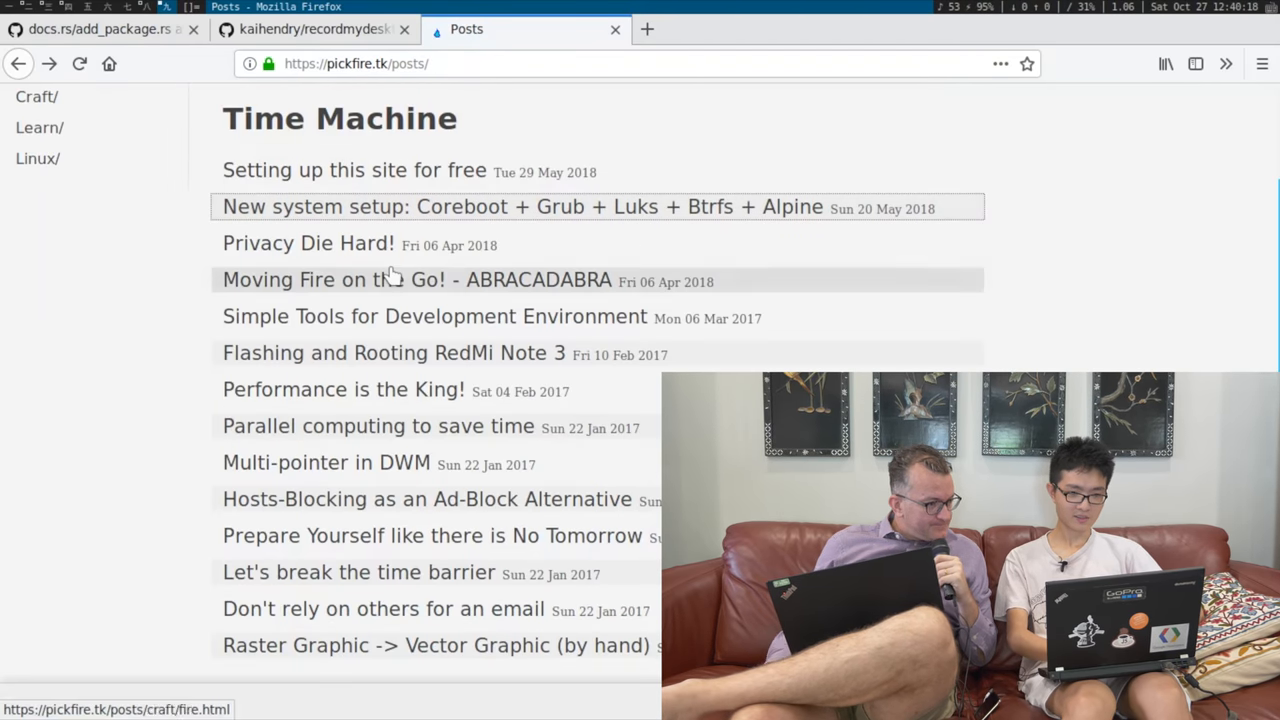
click(354, 170)
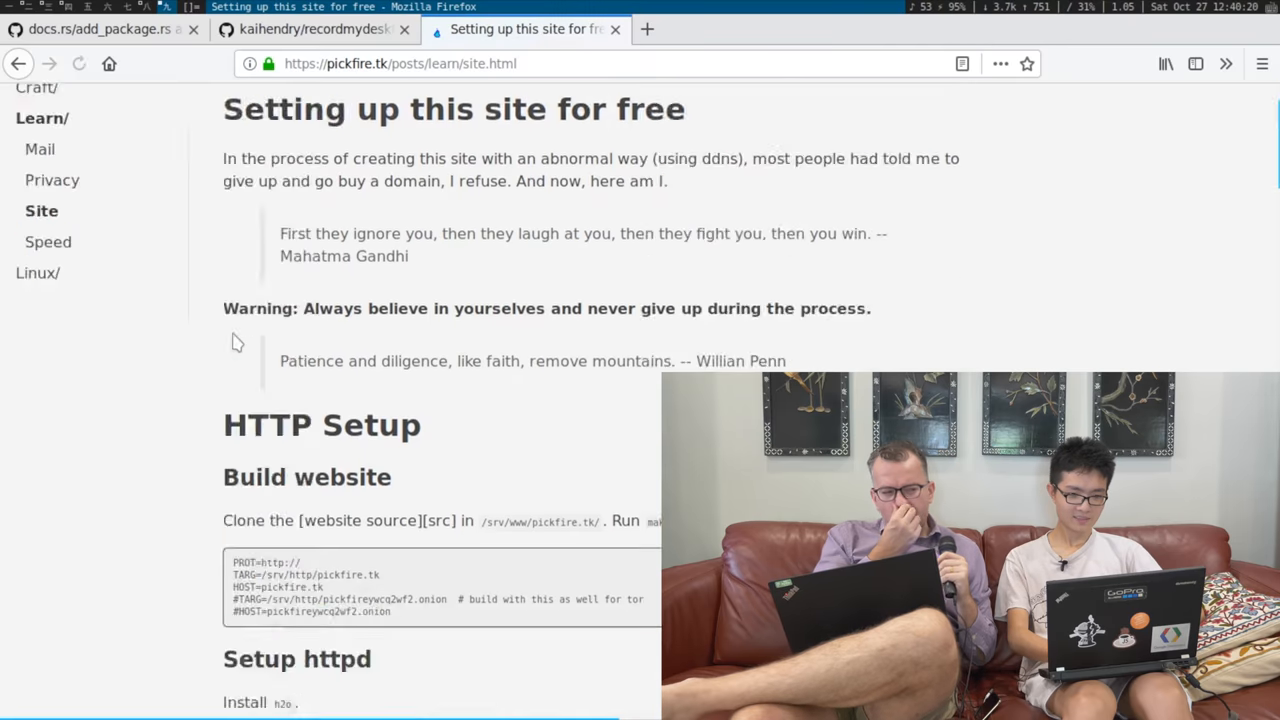
Scroll the post down to its h2o httpd config block.
scroll(down, 3)
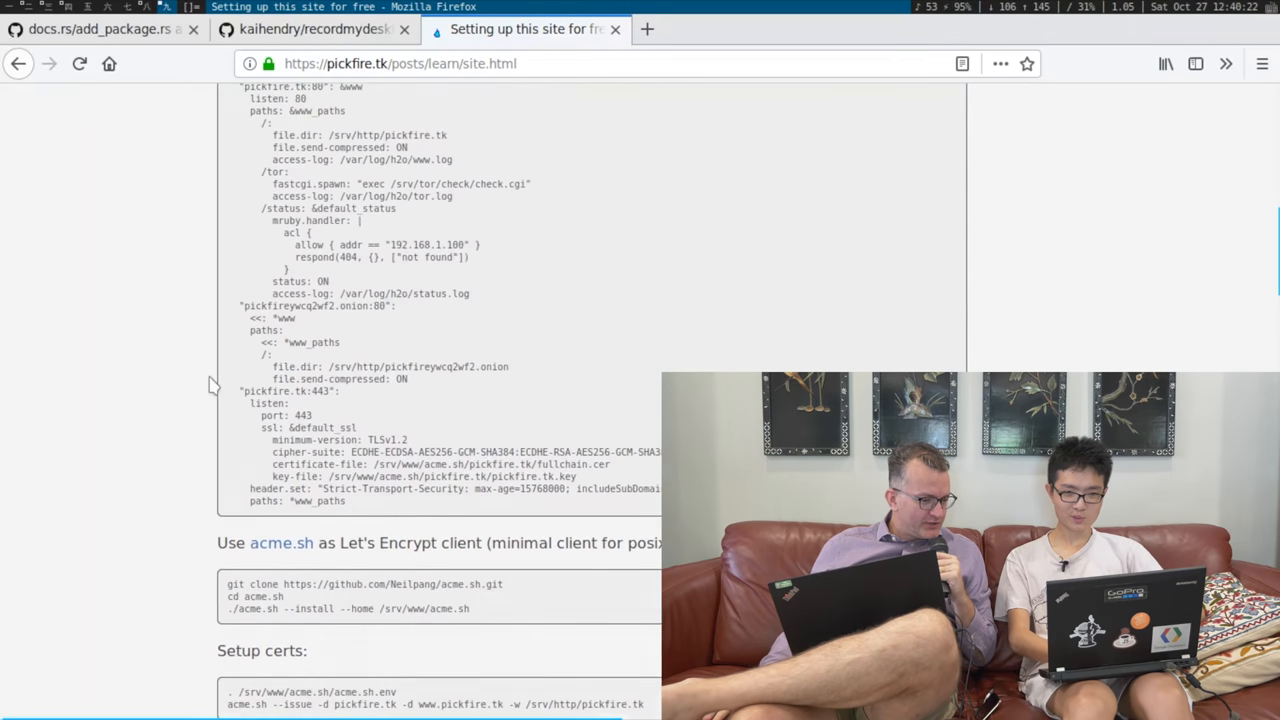
scroll(up, 3)
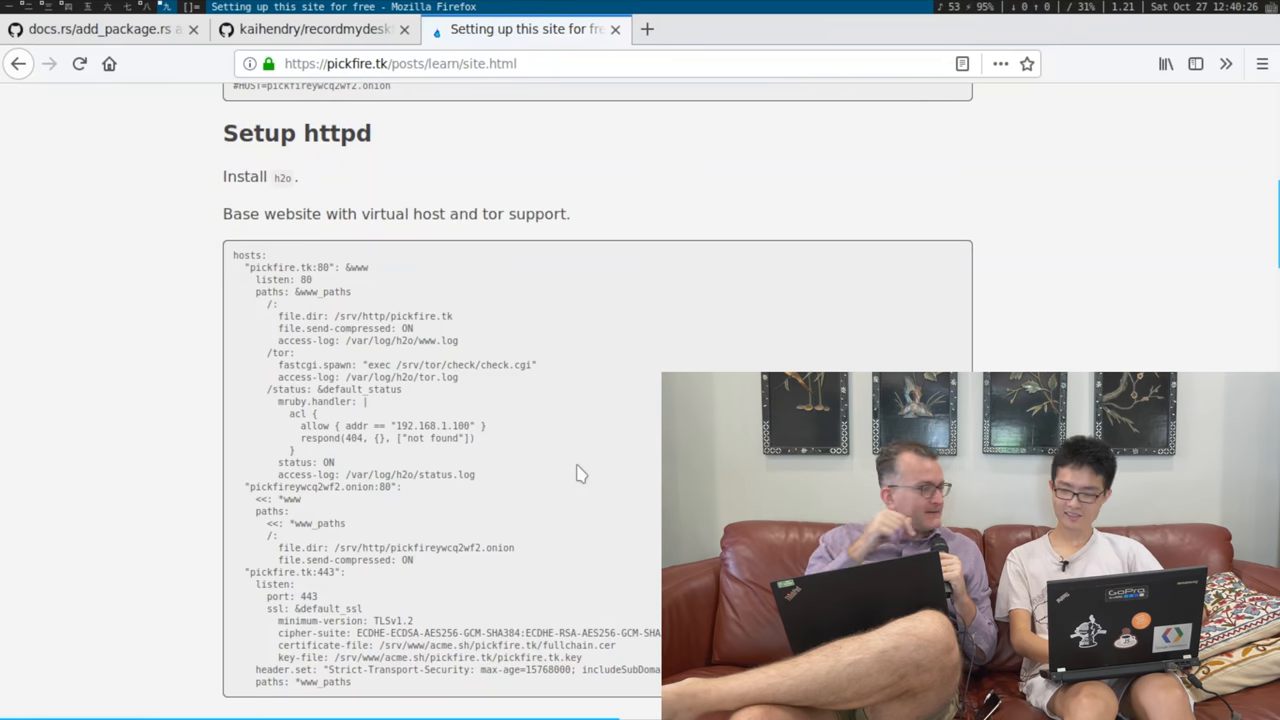
scroll(down, 3)
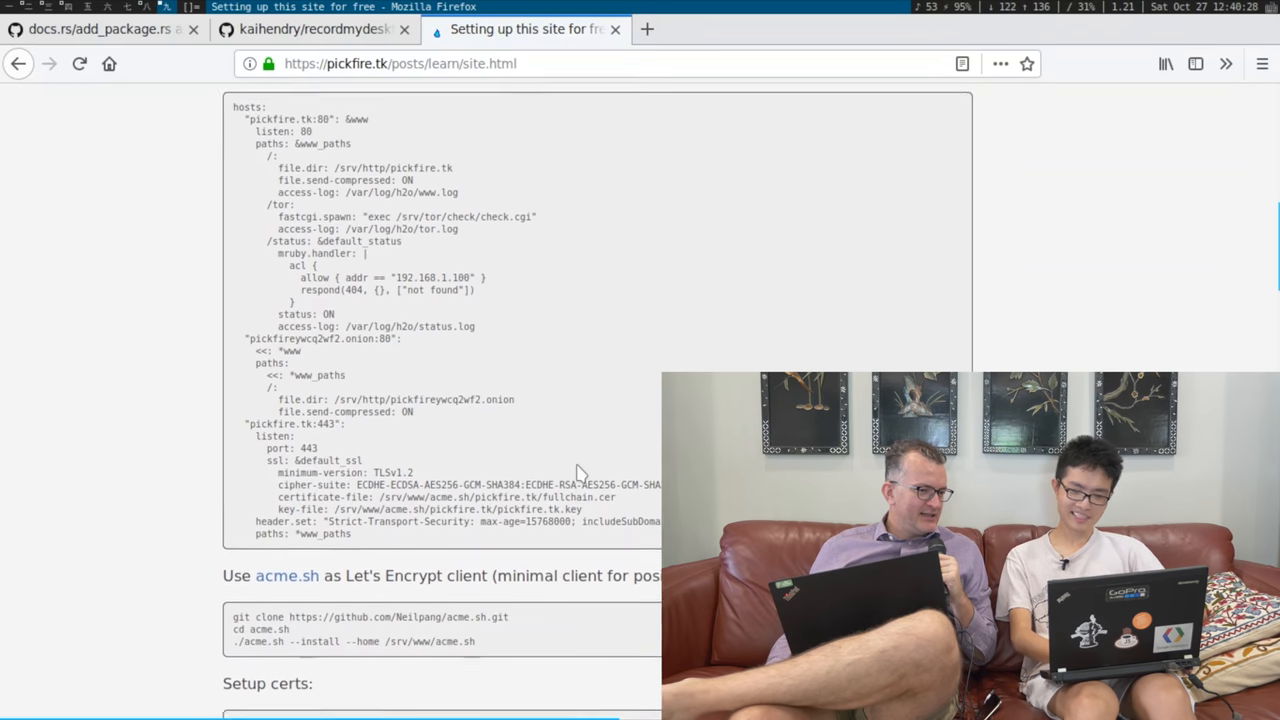
scroll(down, 3)
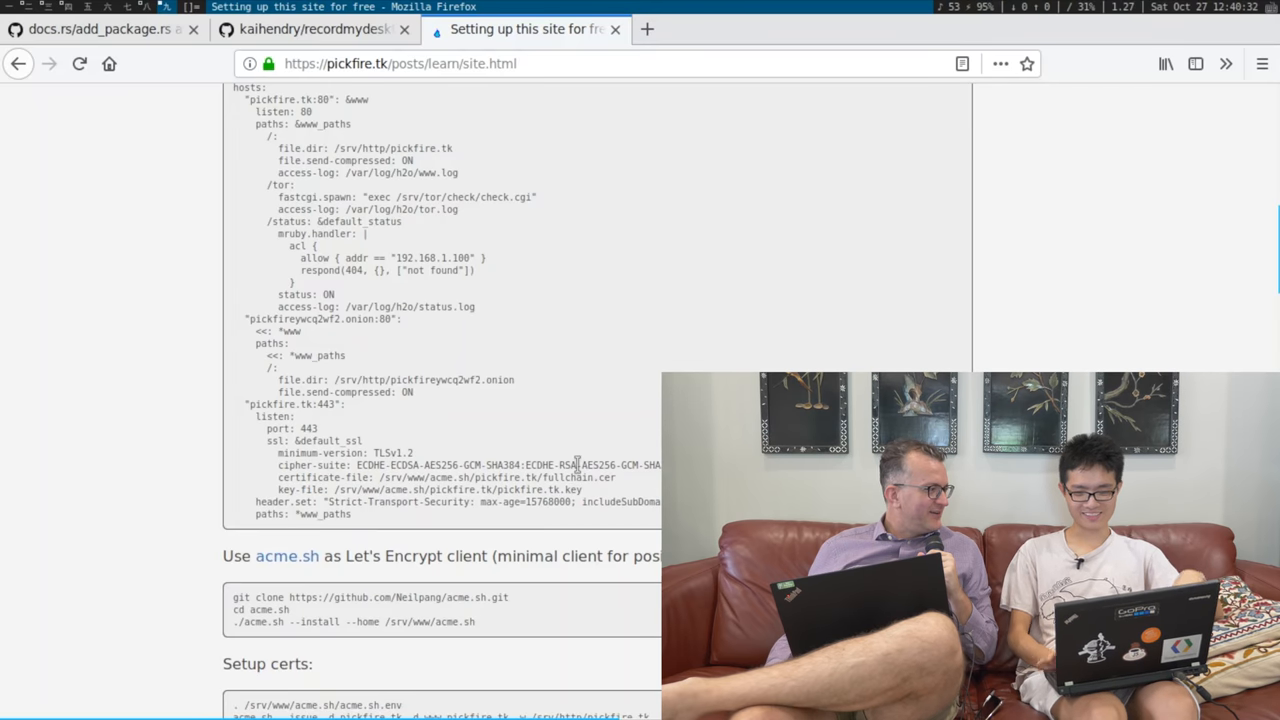
scroll(down, 3)
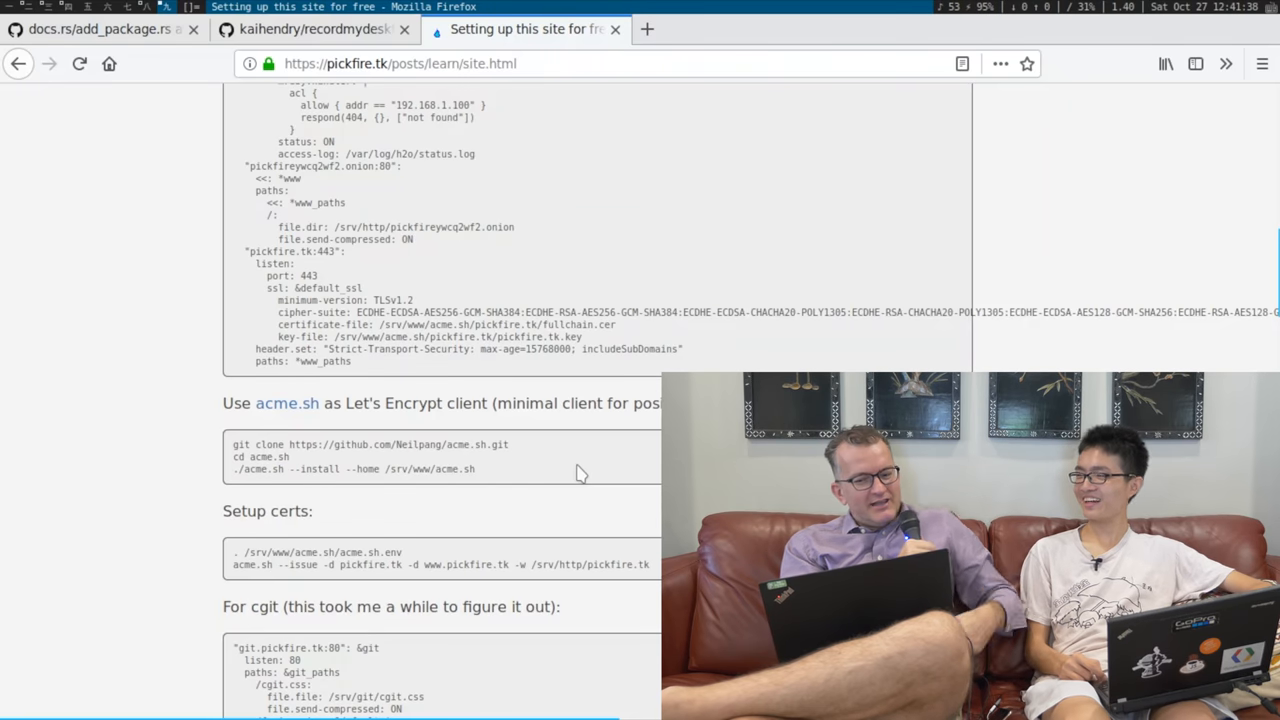
Scroll the post through its cgit and DNS setup sections.
scroll(up, 3)
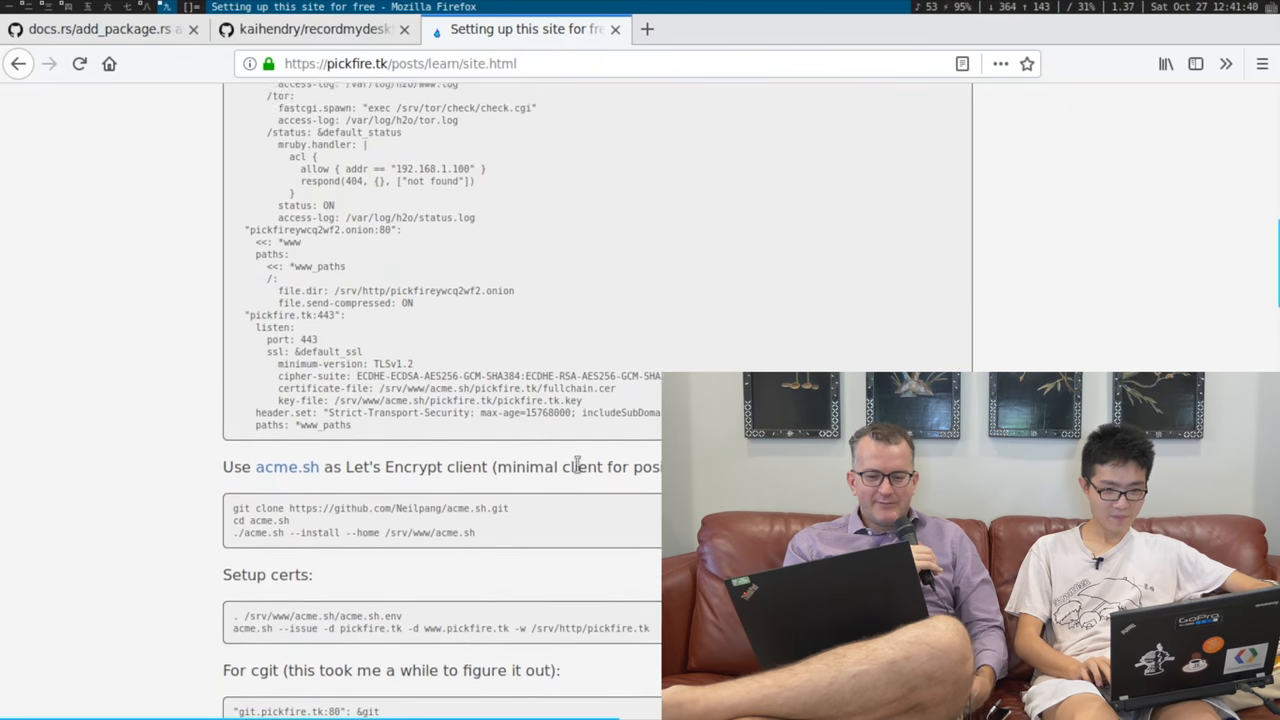
scroll(up, 3)
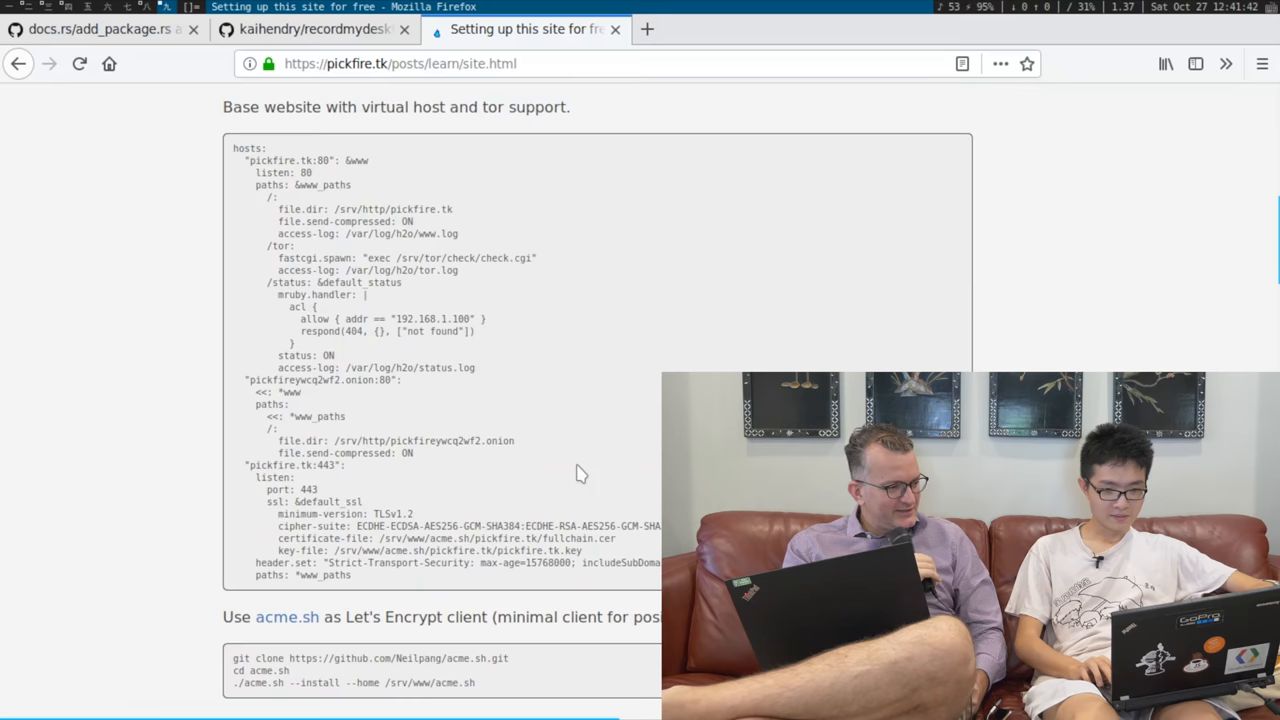
scroll(down, 3)
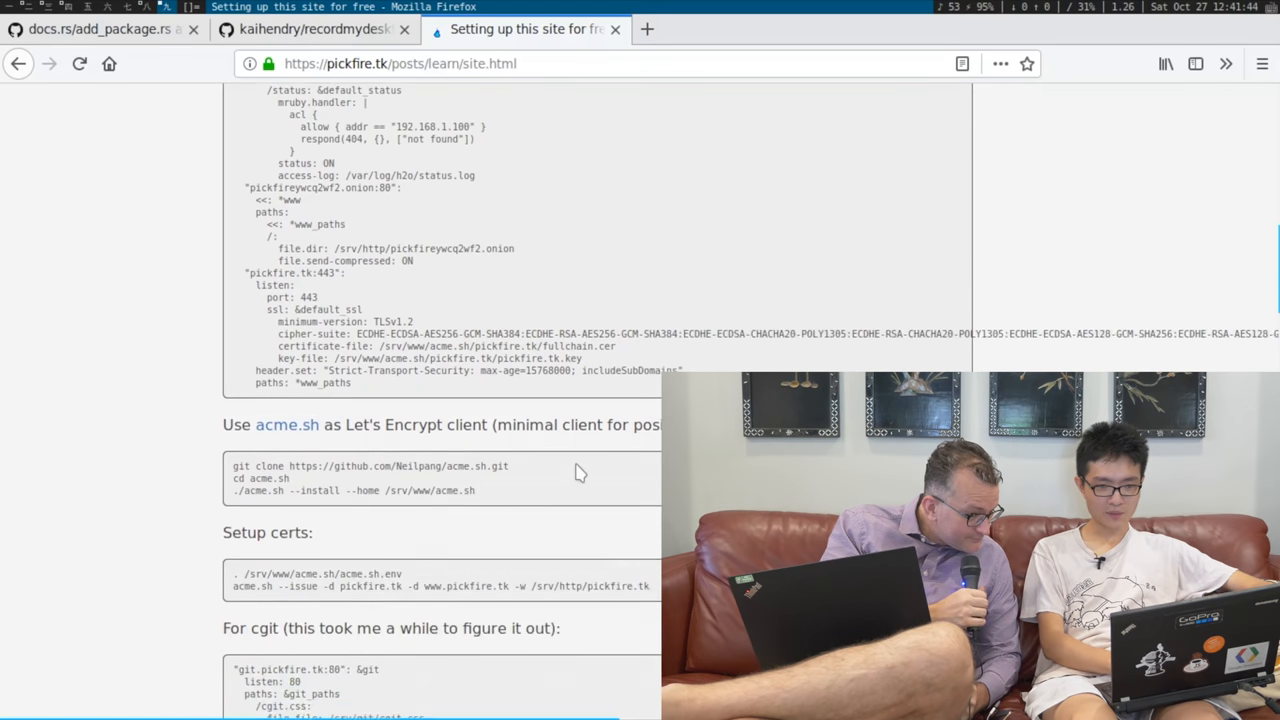
scroll(up, 3)
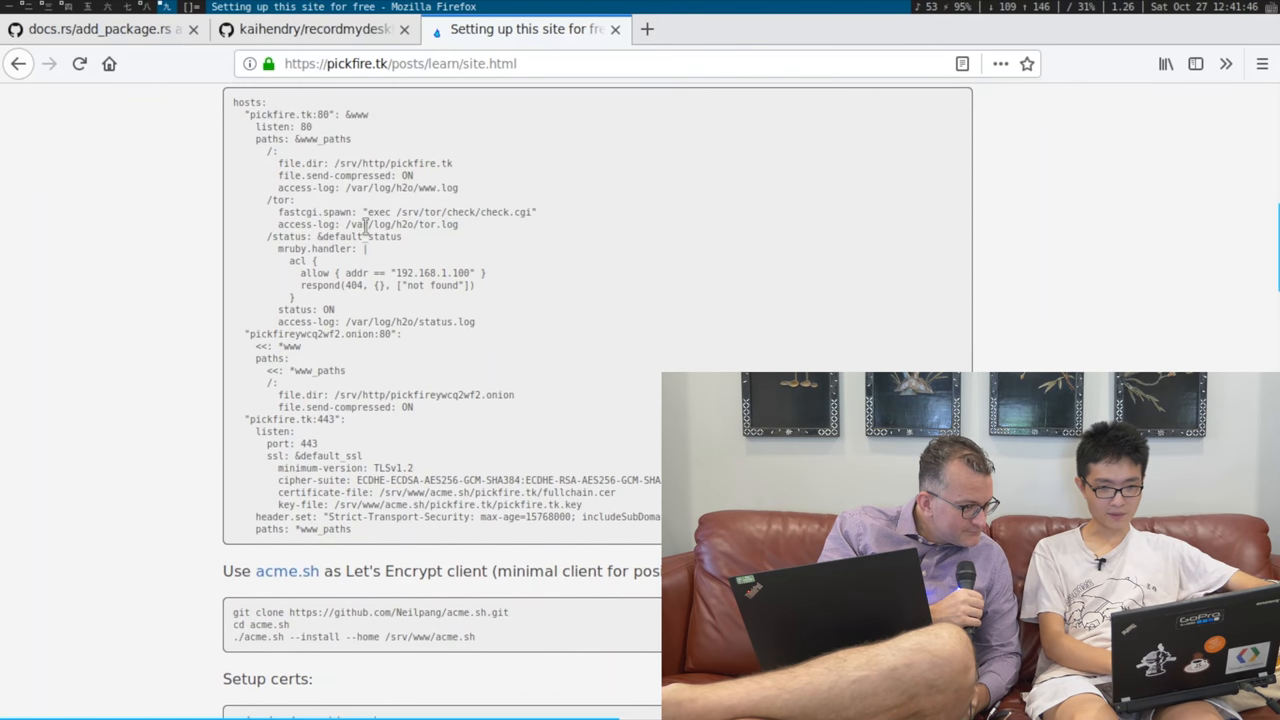
scroll(down, 3)
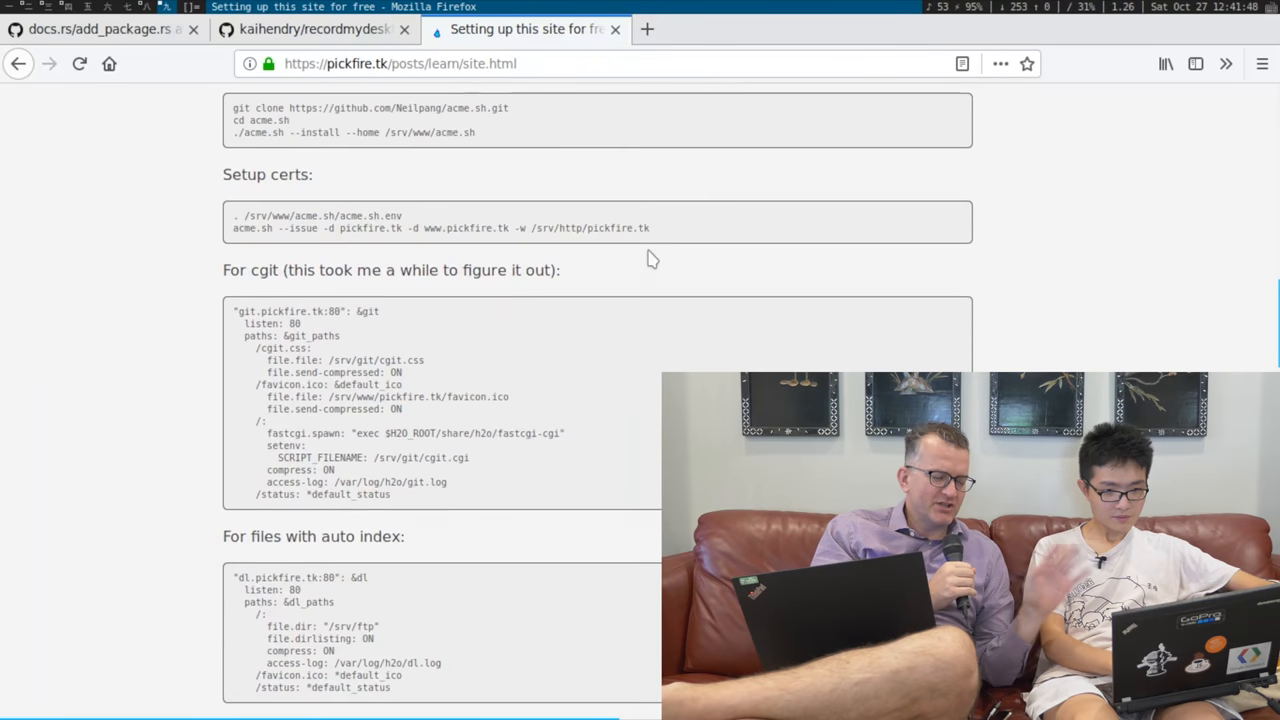
scroll(down, 3)
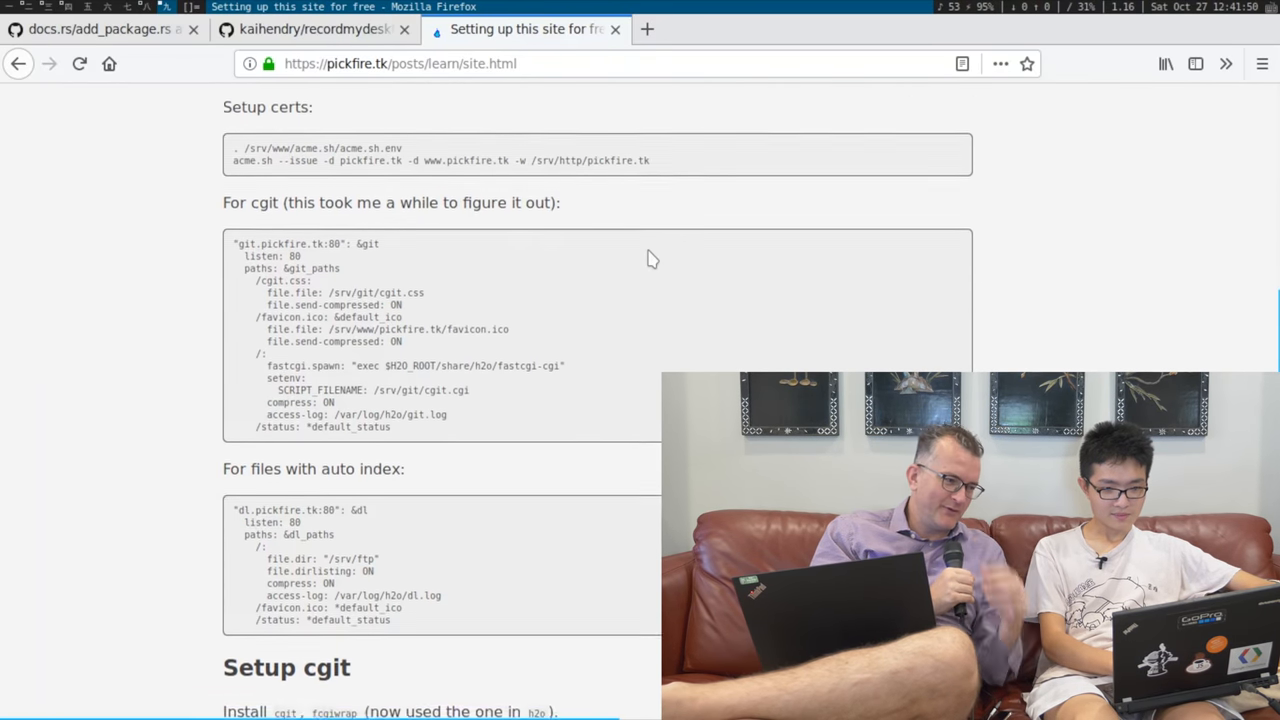
scroll(down, 3)
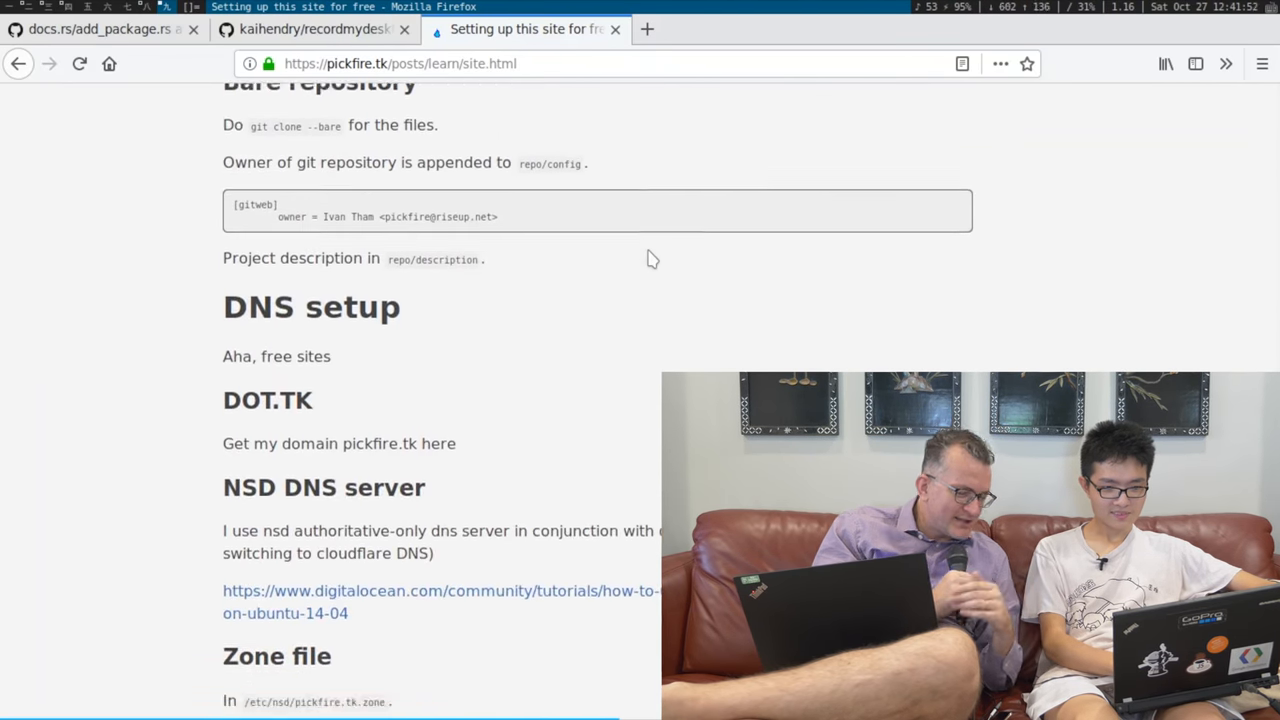
scroll(down, 3)
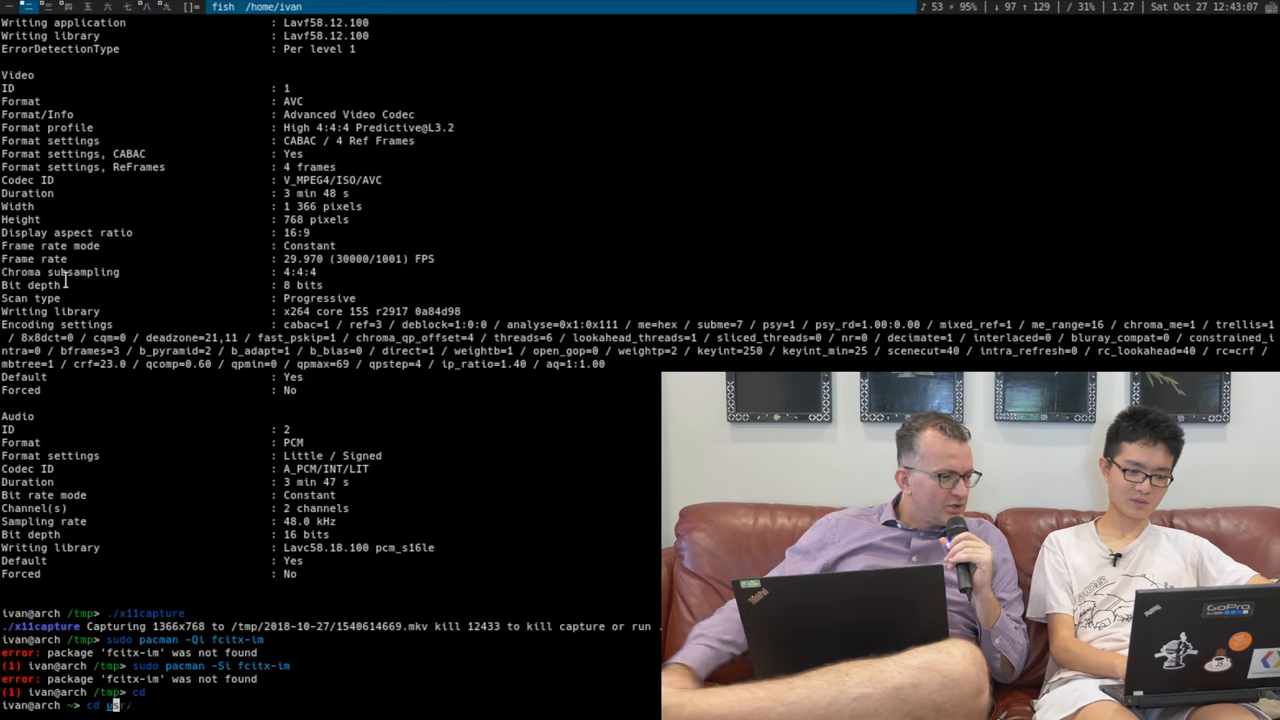
Run make in /home/ivan/usr to rsync the folder to 192.168.1.122.
key(Return)
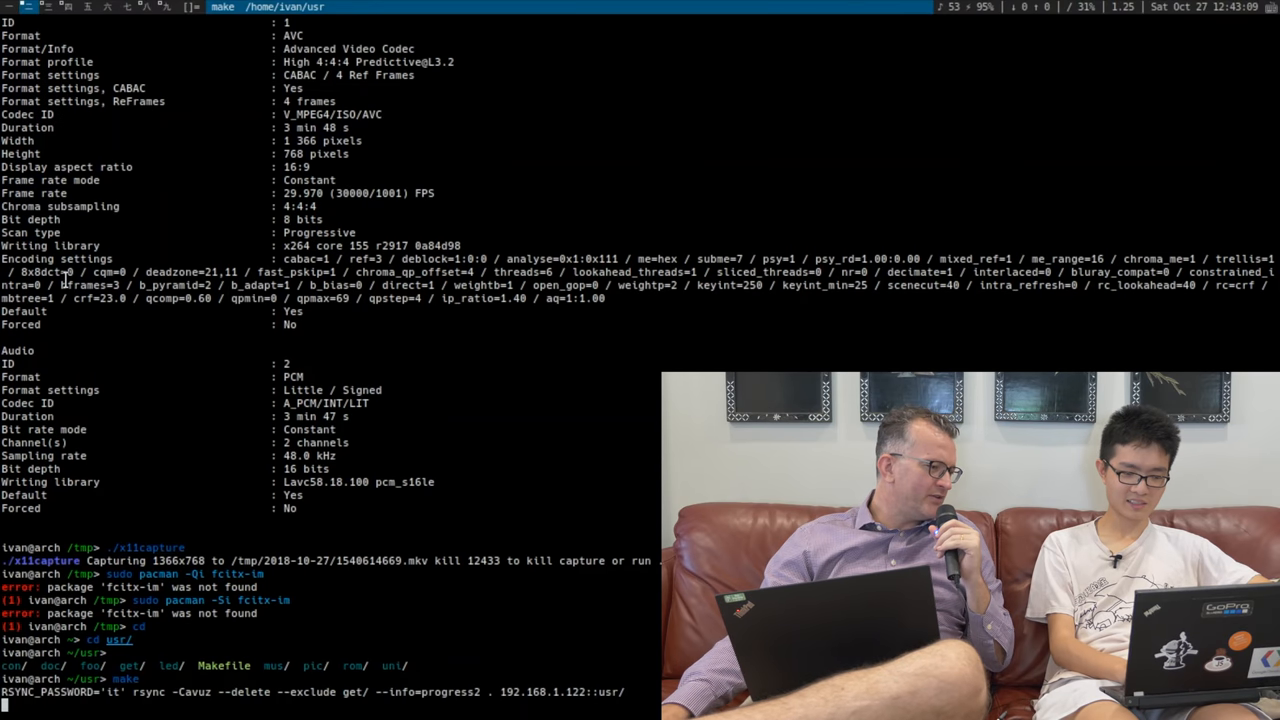